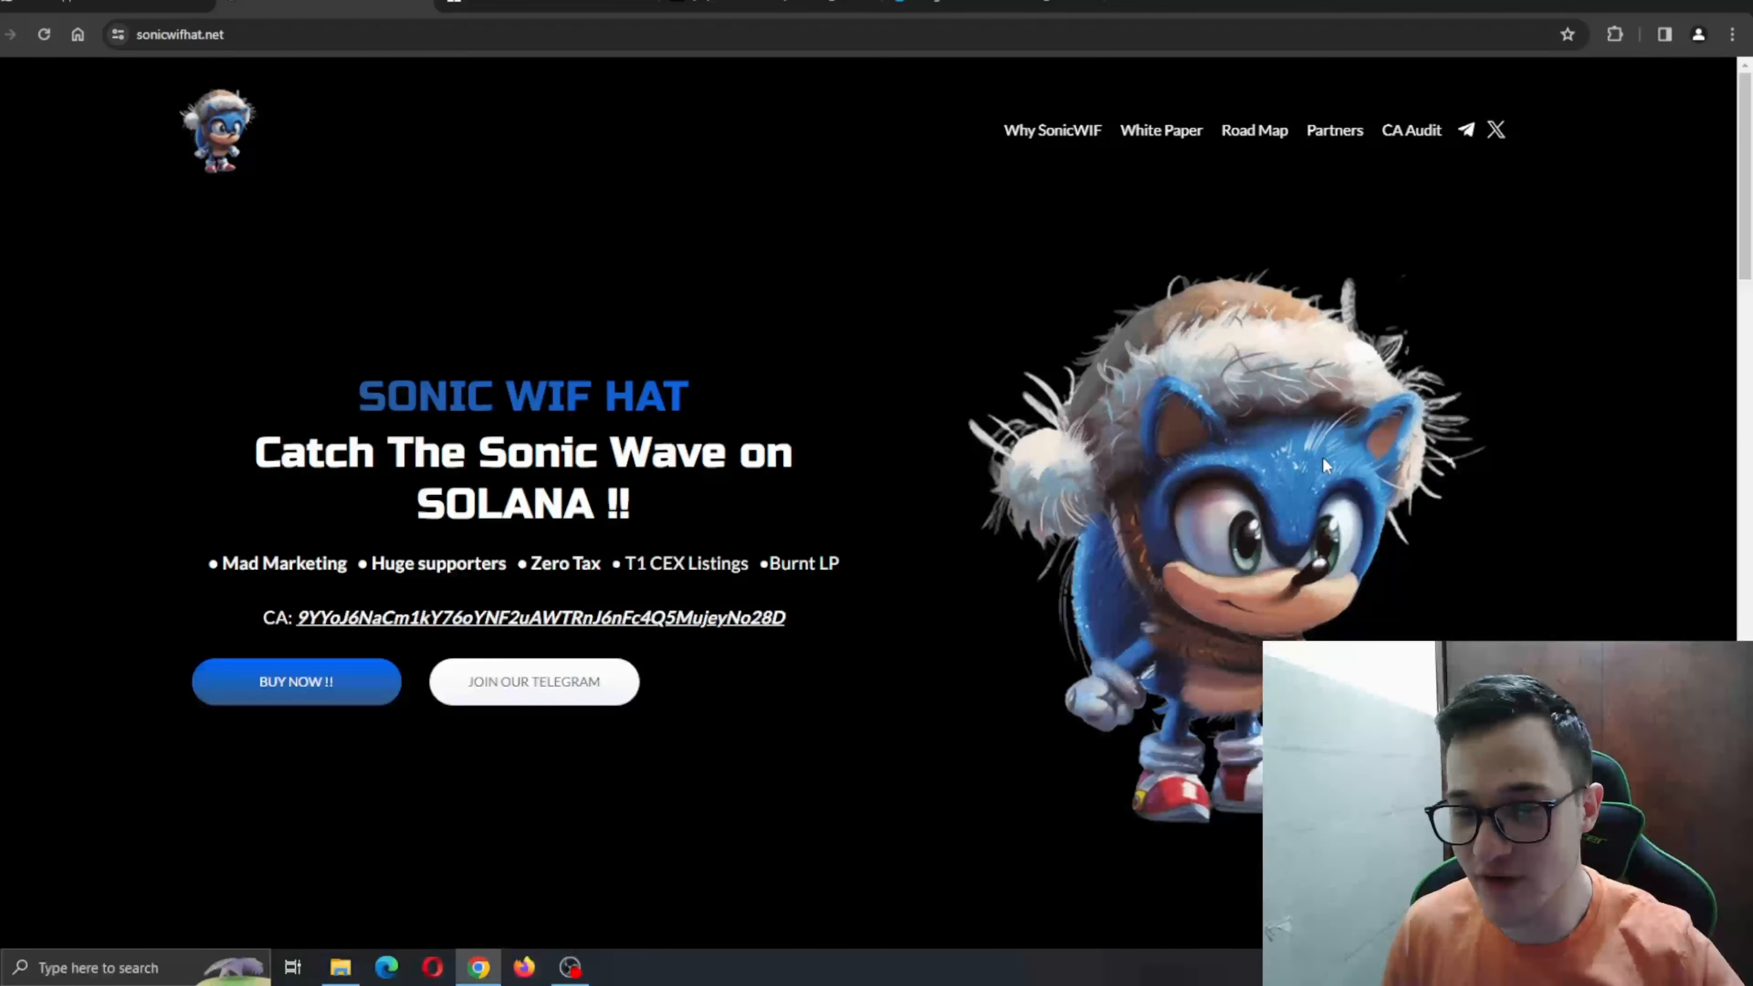
pyautogui.moveTo(1415, 479)
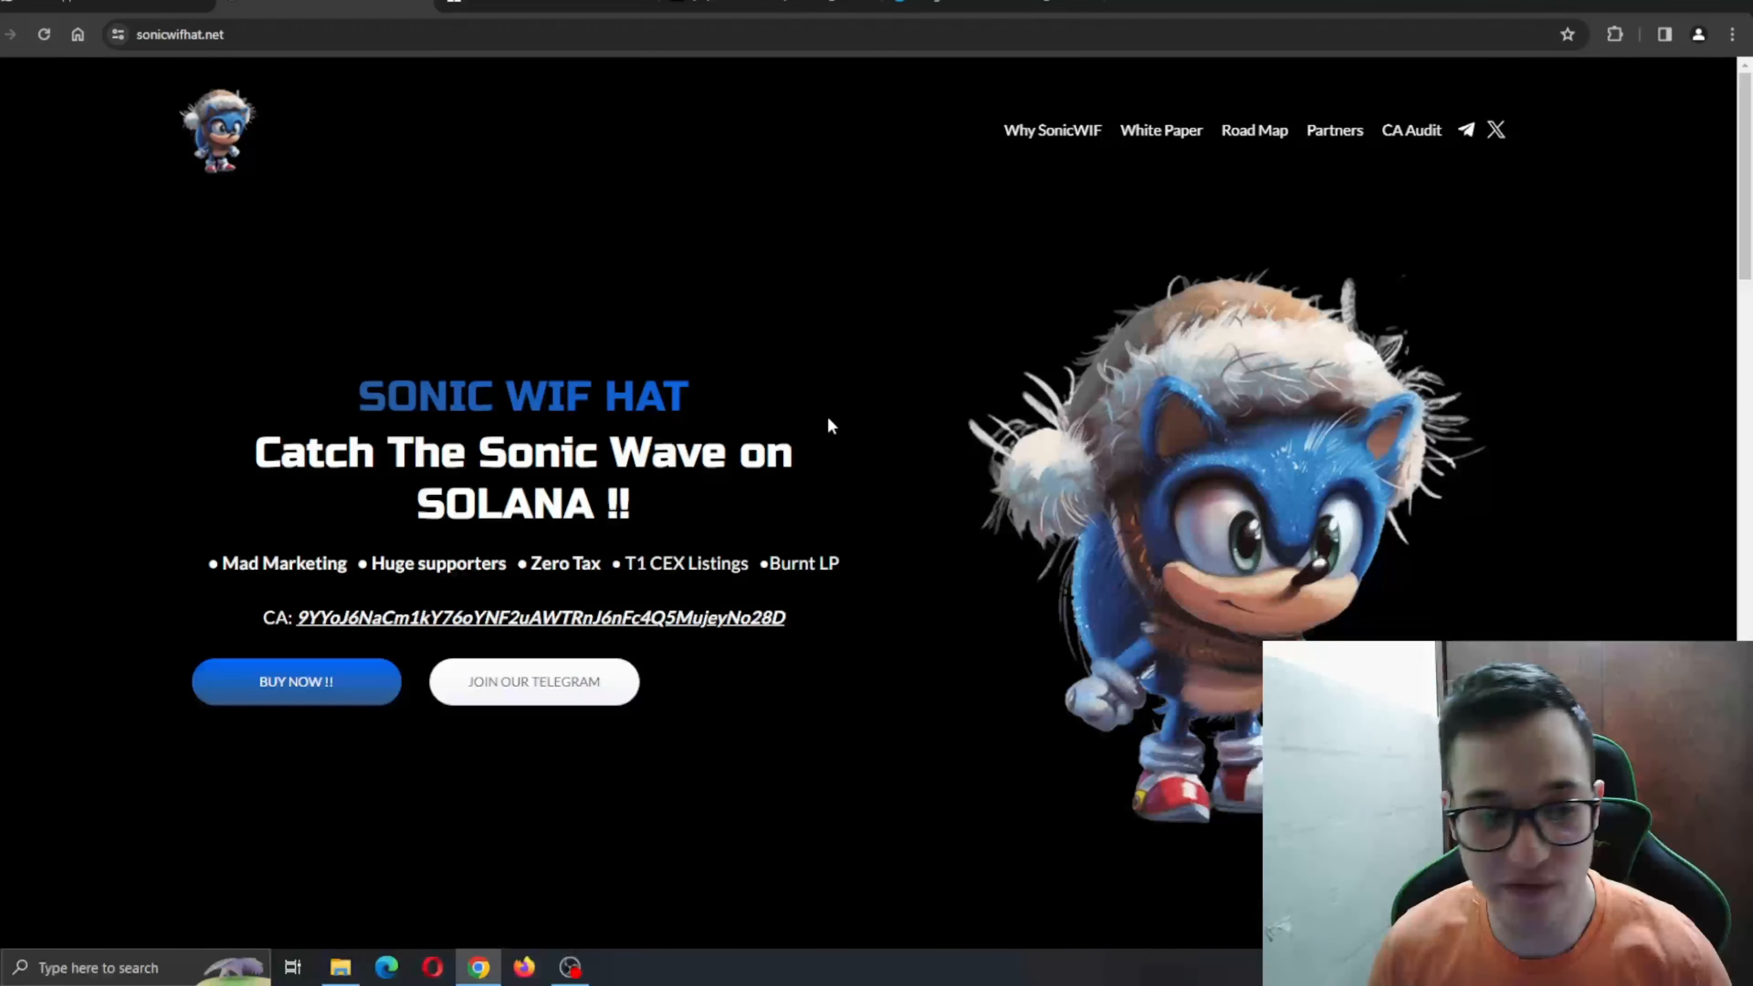
pyautogui.moveTo(867, 503)
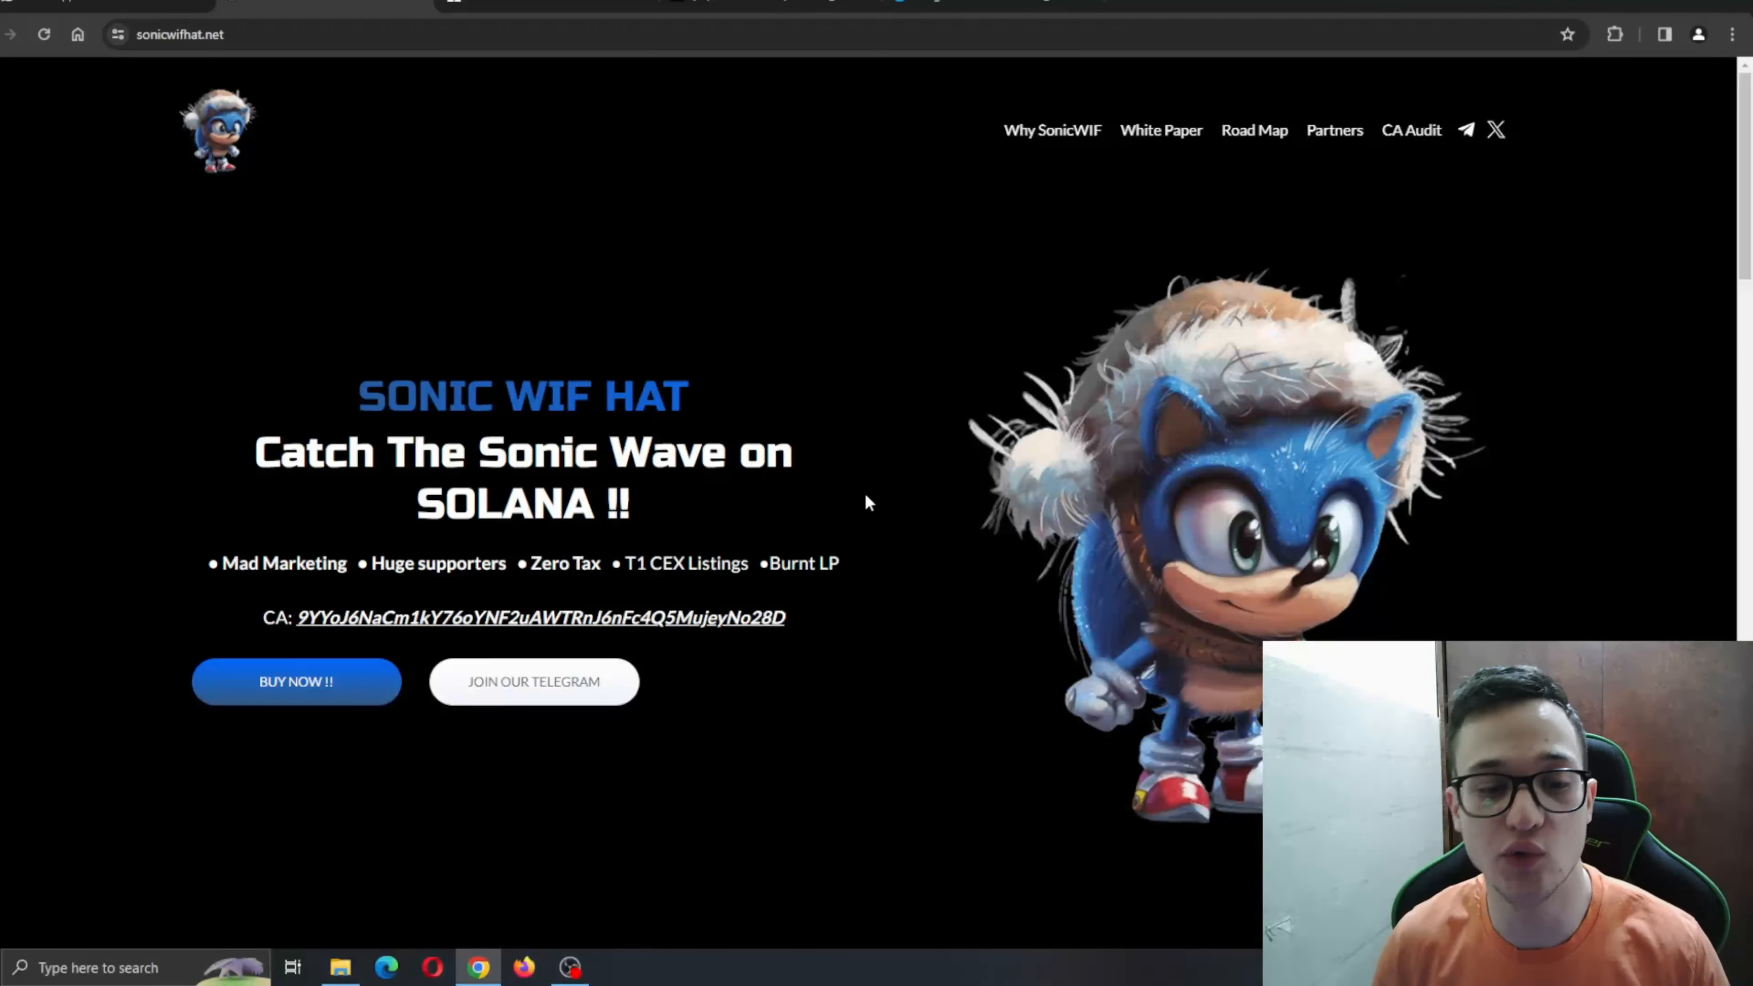
pyautogui.moveTo(319, 526)
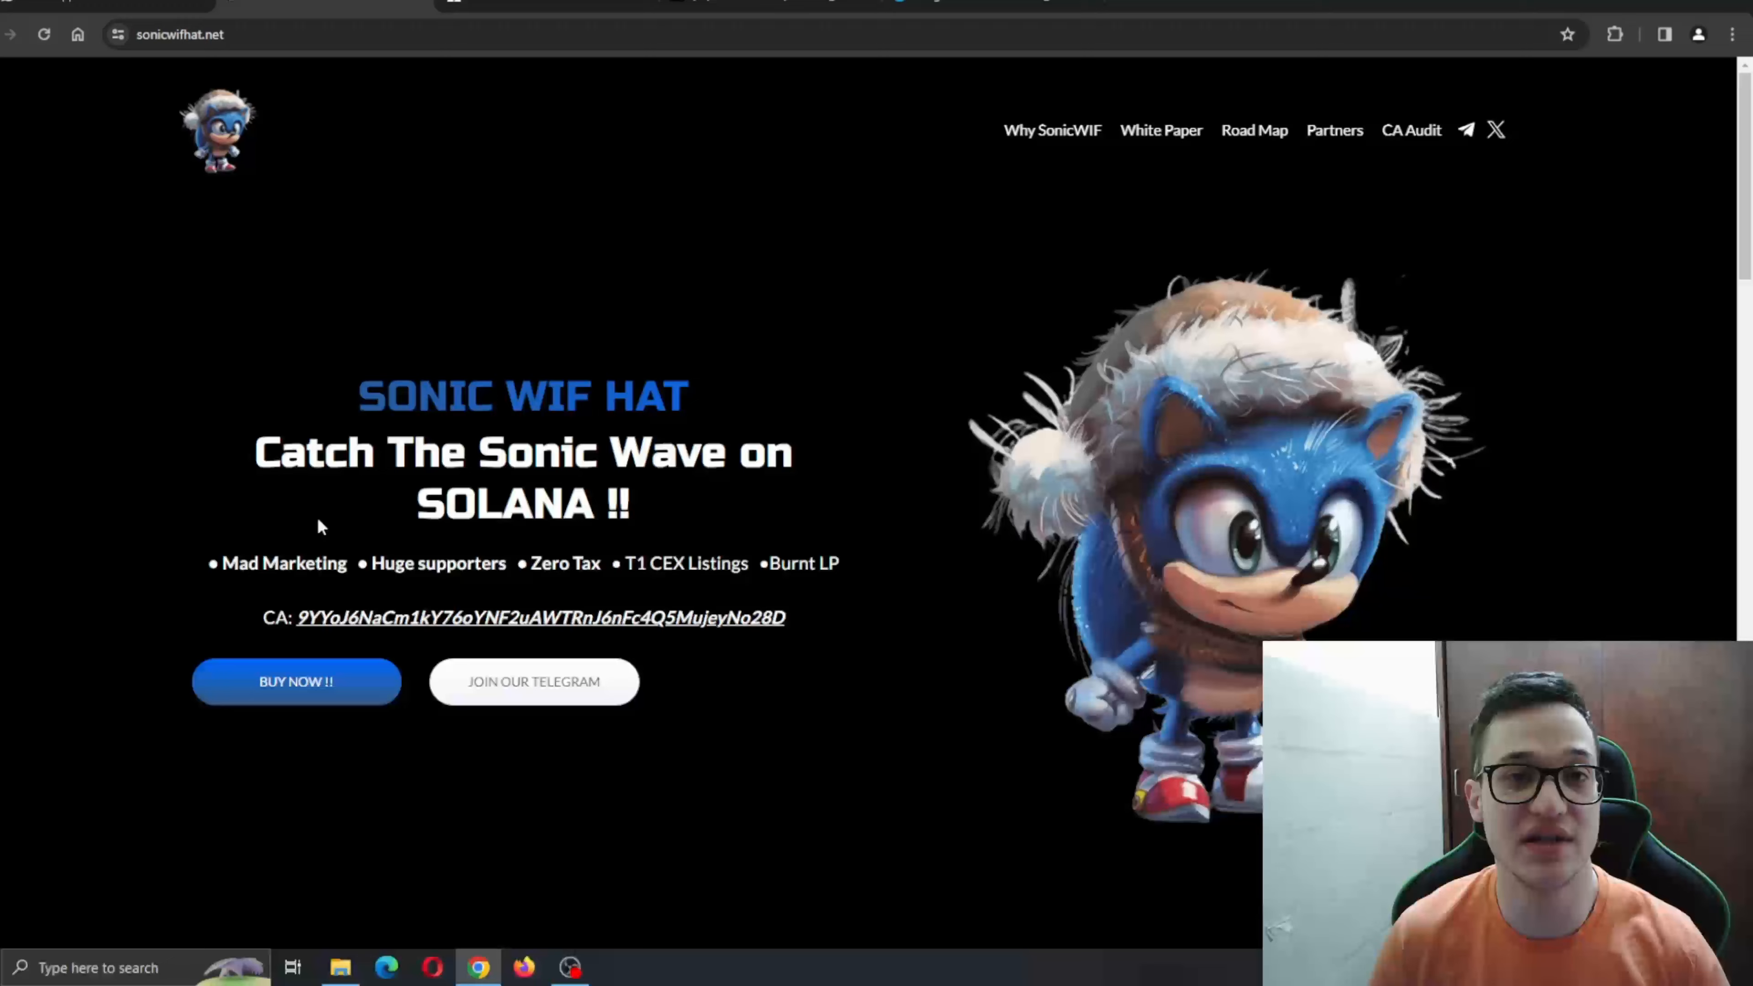
pyautogui.moveTo(216, 495)
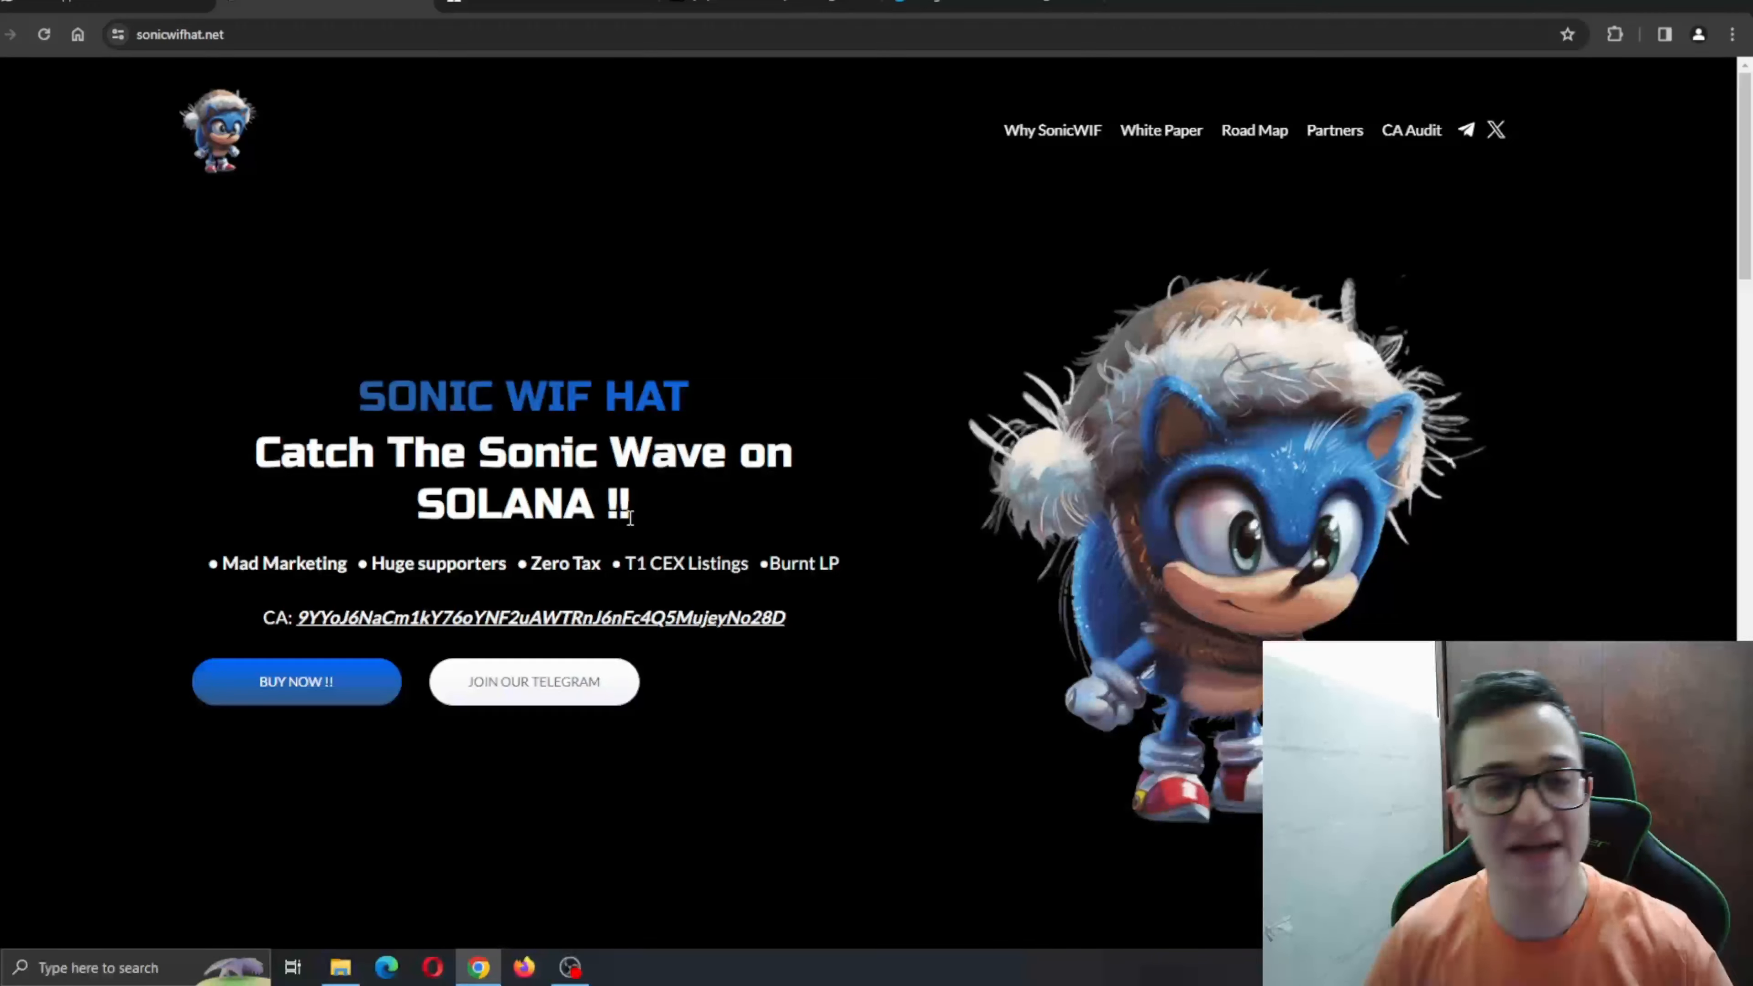
pyautogui.moveTo(838, 478)
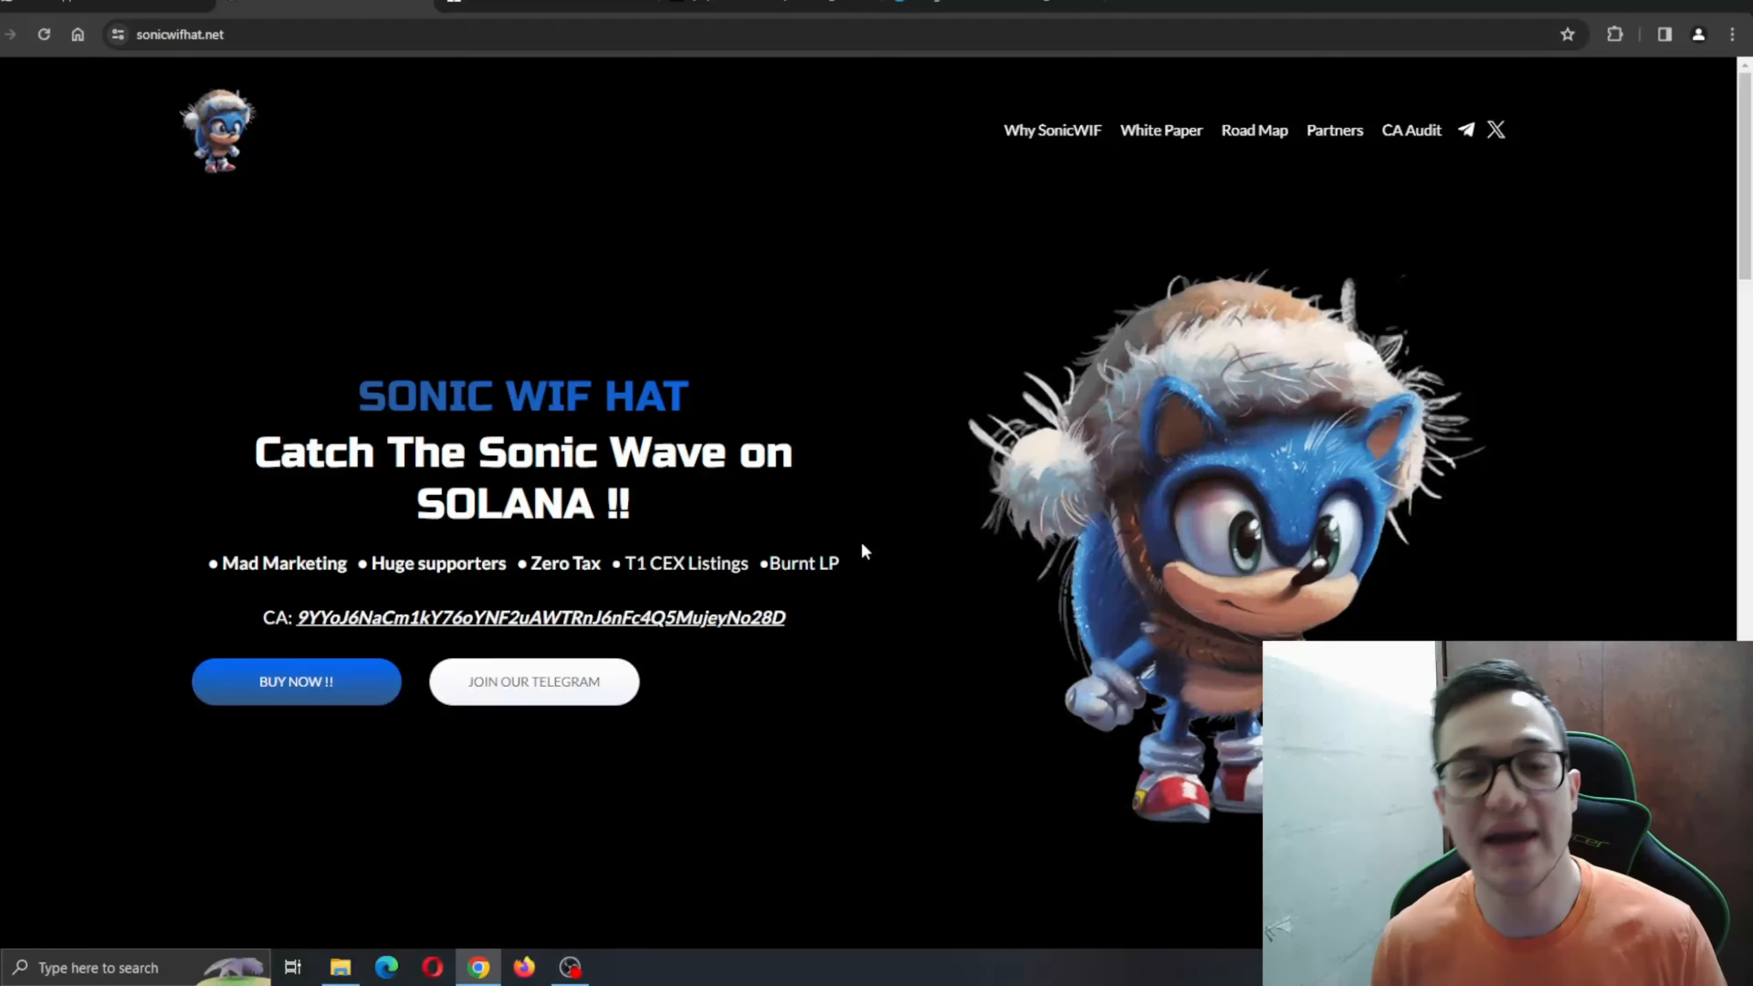
# Open the token's Raydium swap page showing SOL to SONICWIF
pyautogui.click(296, 682)
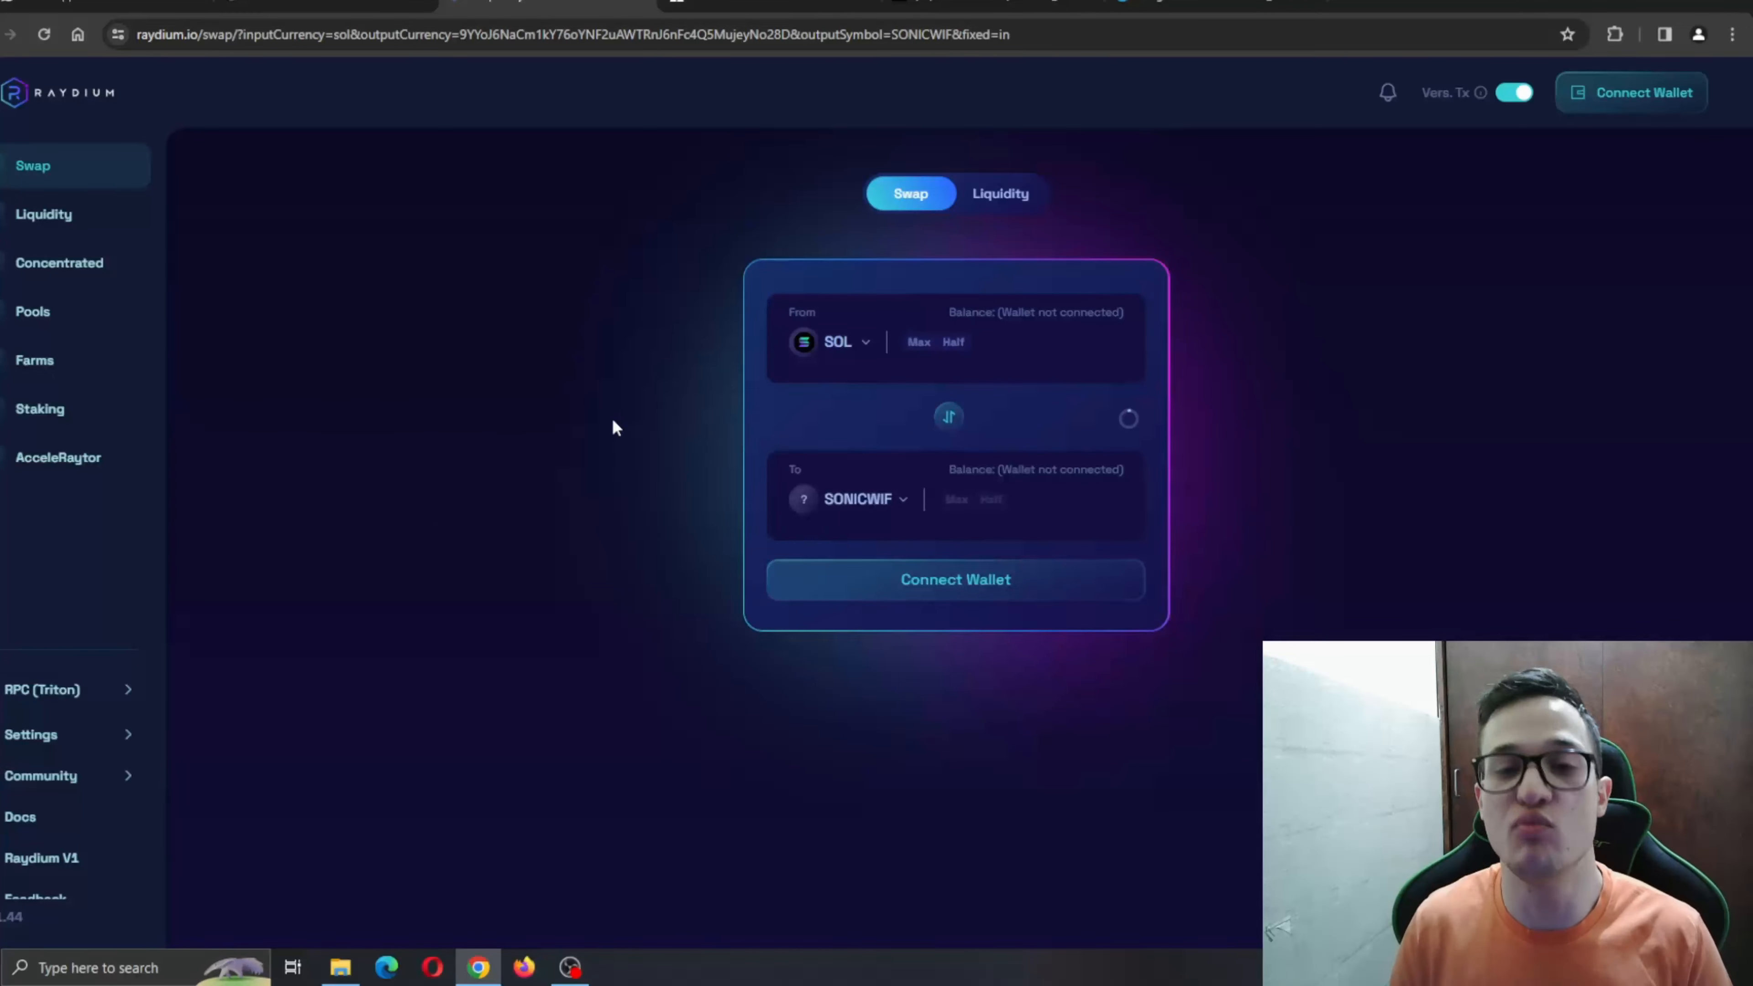
pyautogui.moveTo(889, 502)
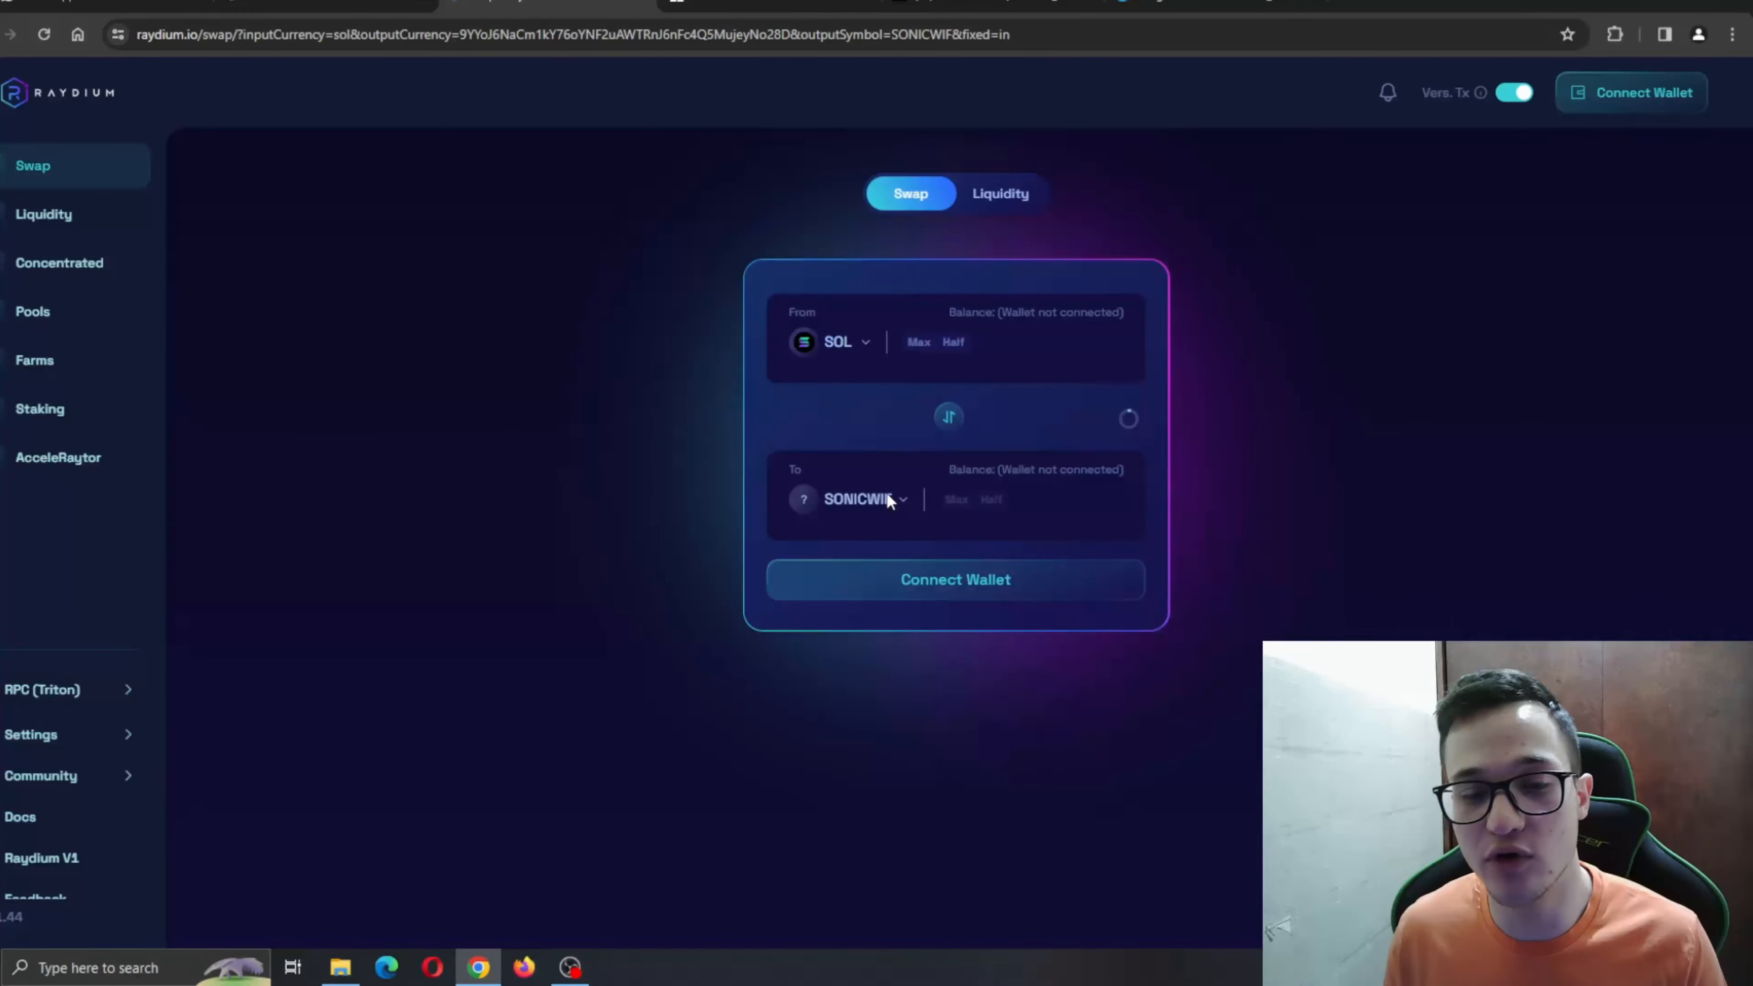
pyautogui.moveTo(826, 568)
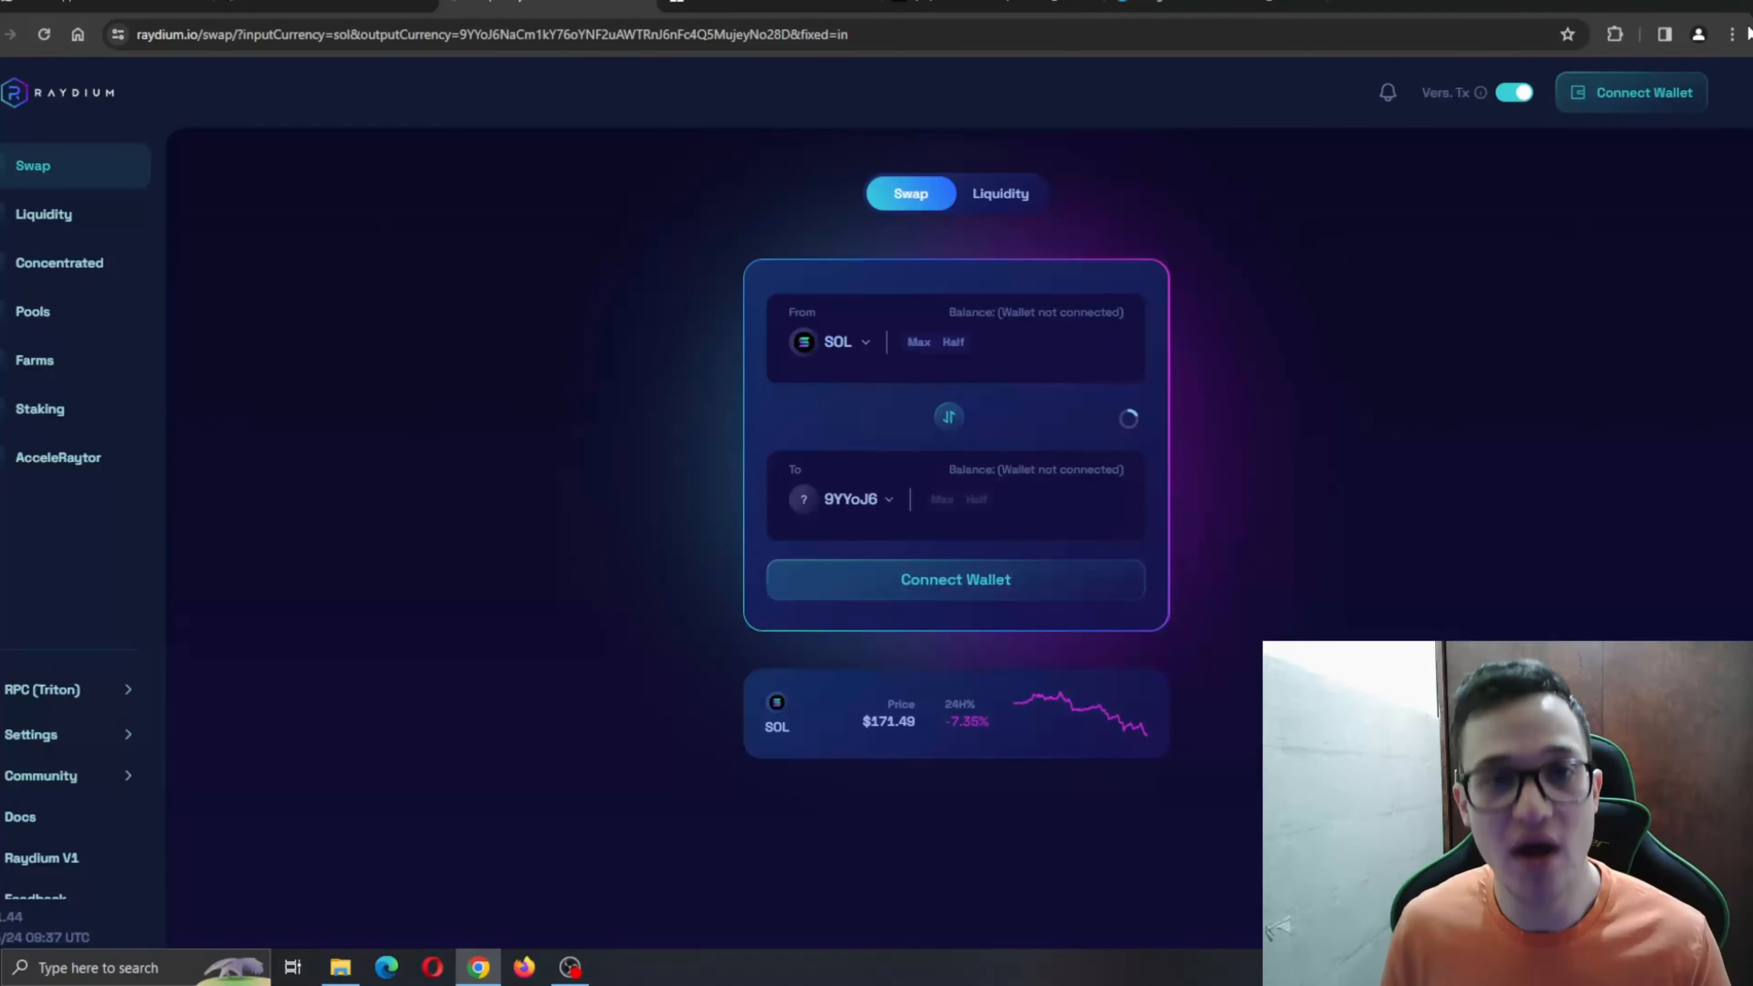
pyautogui.moveTo(1443, 361)
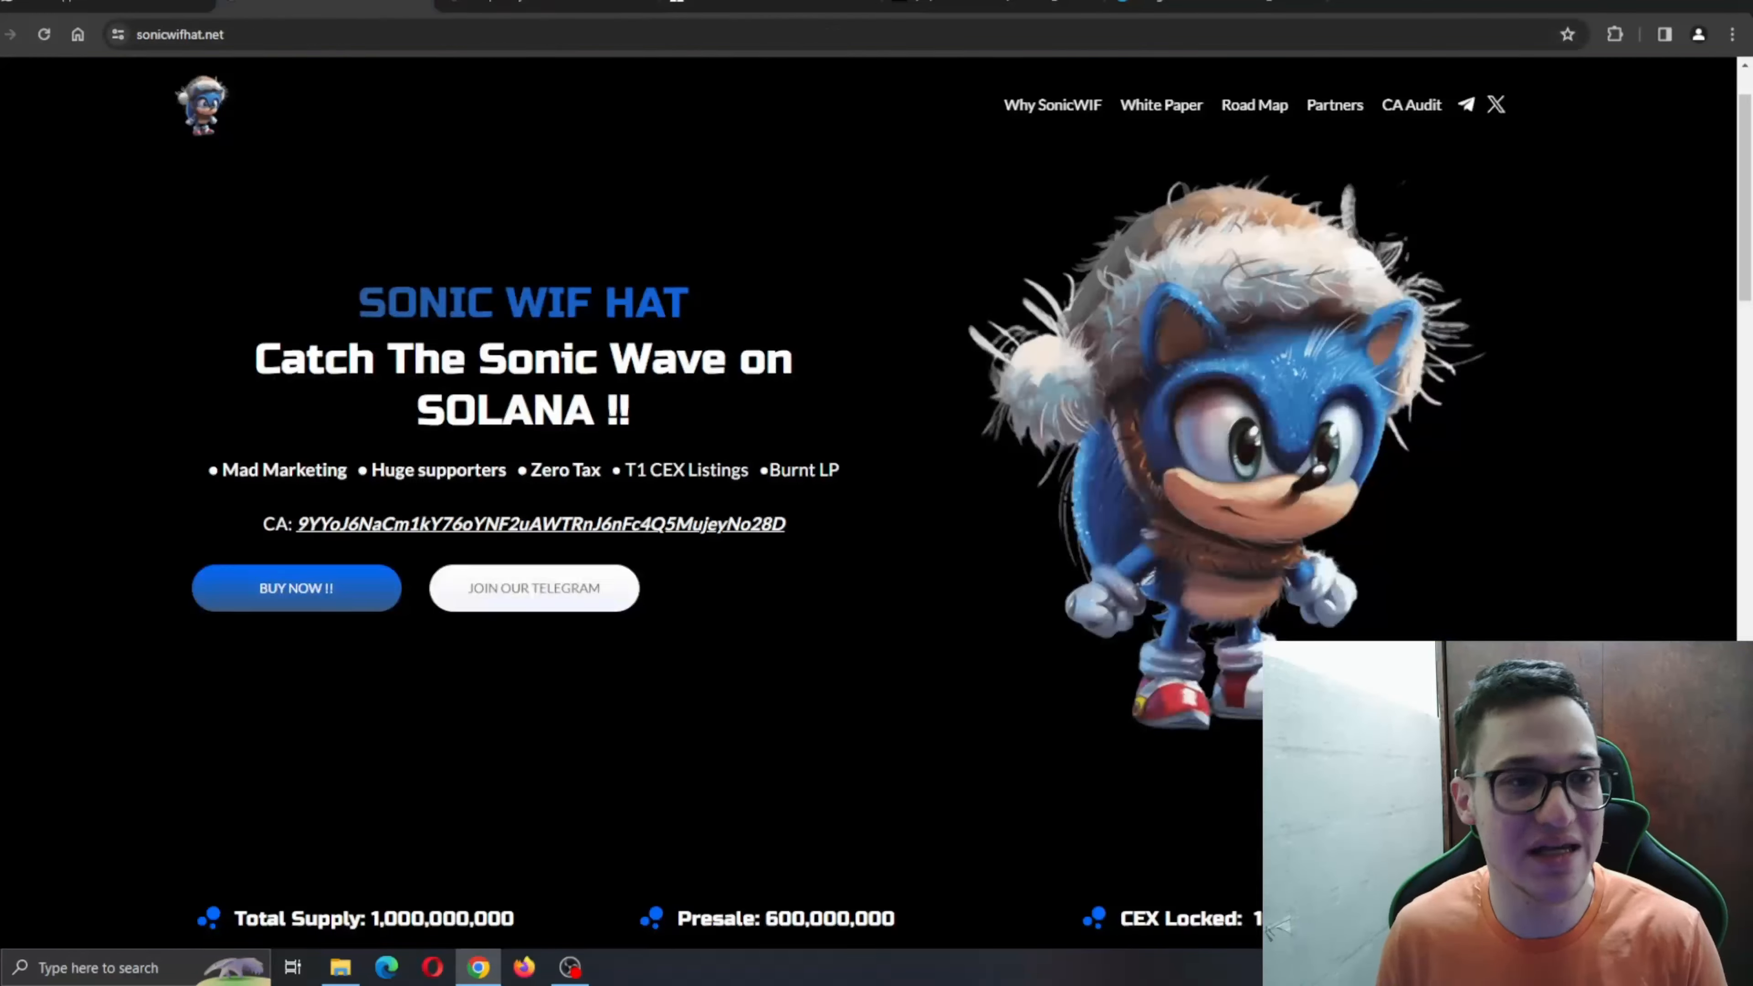
# Scroll past the stats to the Zero Tax, Burnt LP, CEX listings and Safe & Secure cards
pyautogui.scroll(-3)
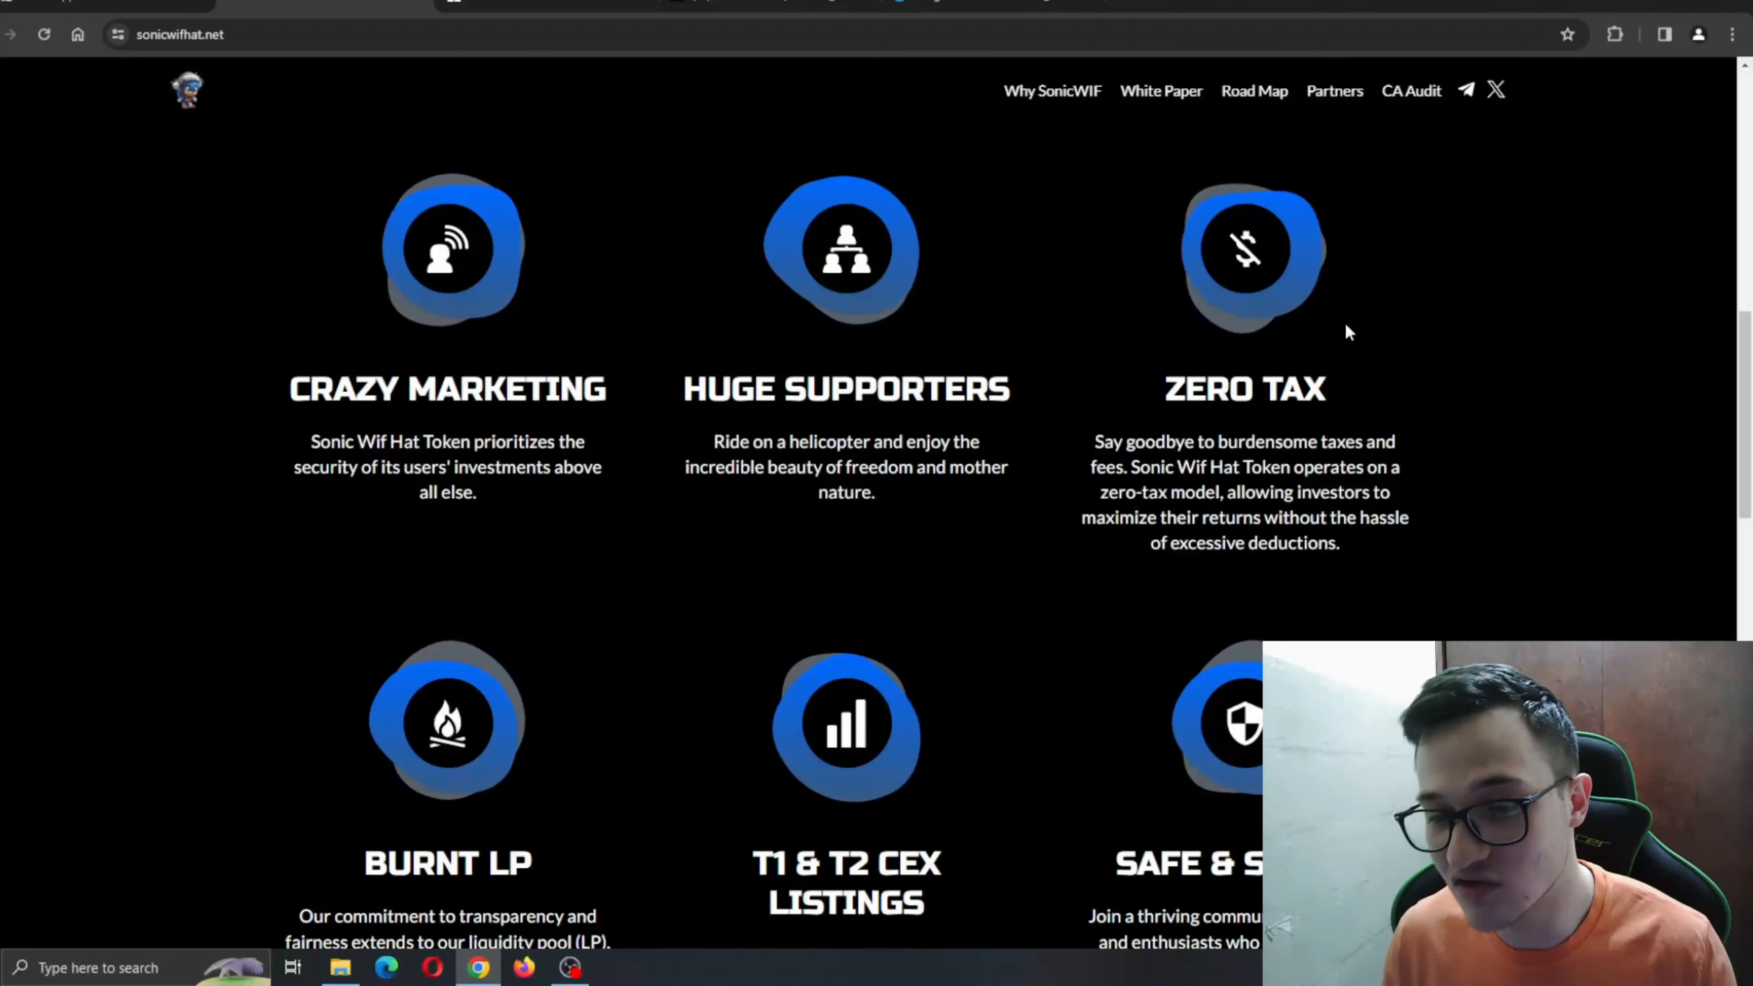
pyautogui.scroll(-3)
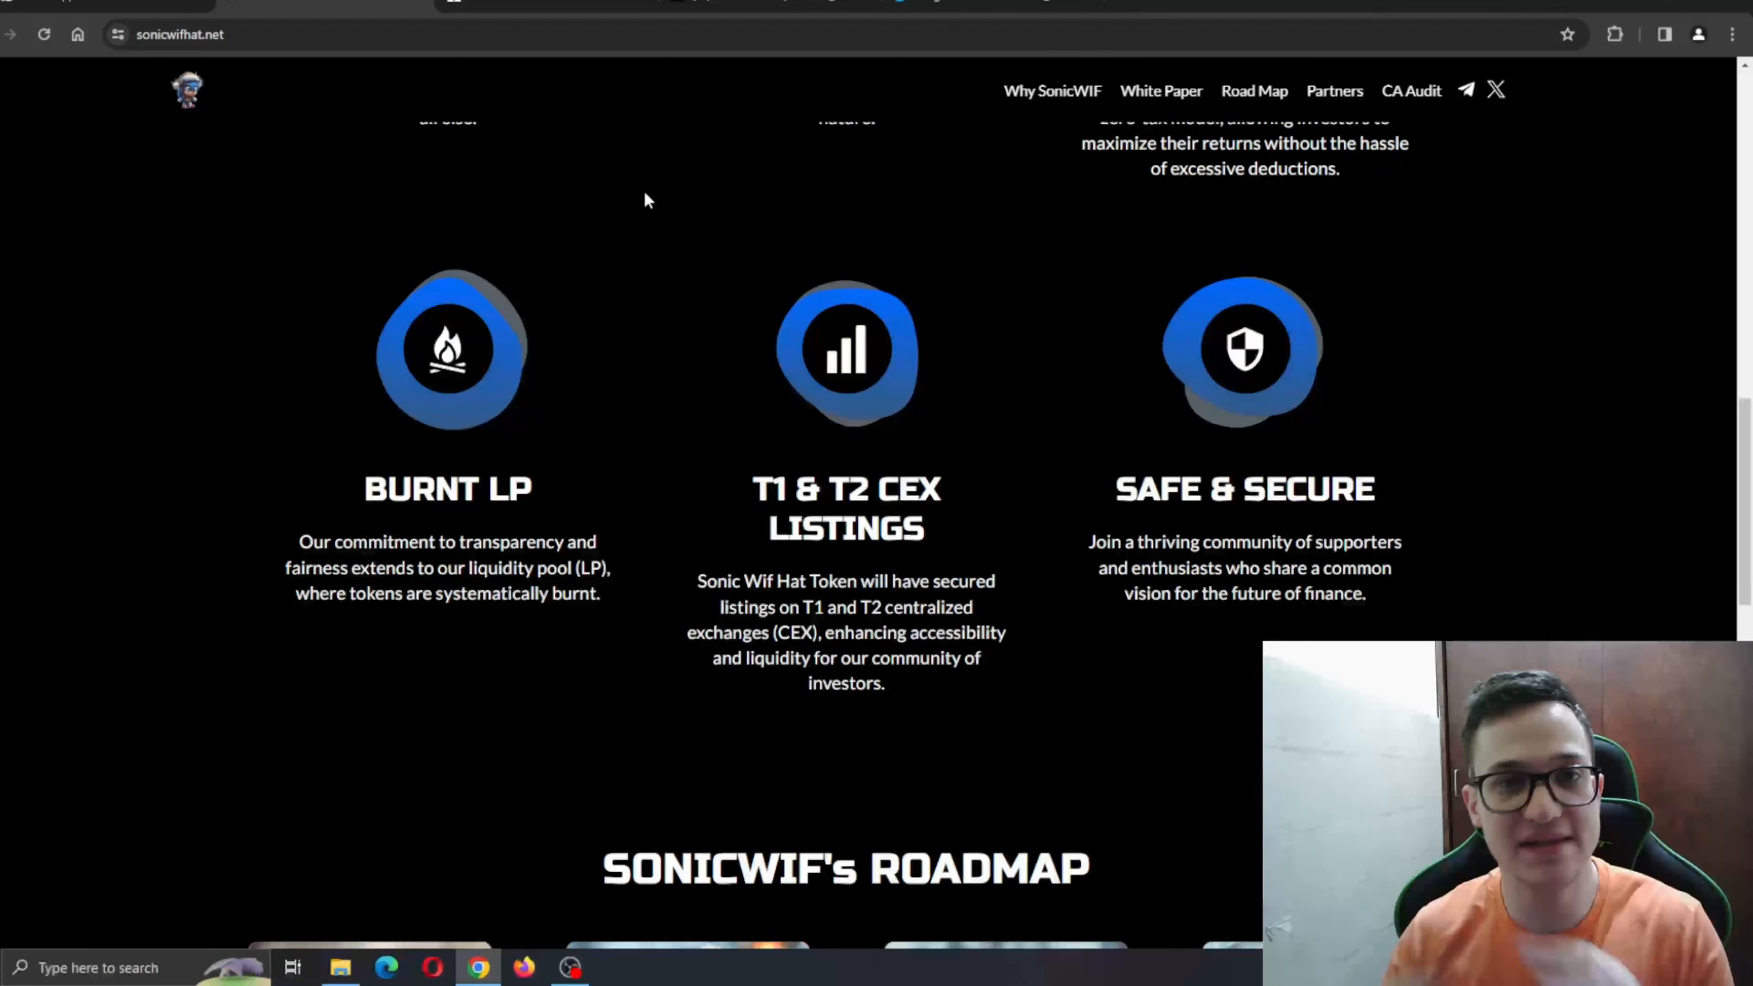
pyautogui.moveTo(665, 189)
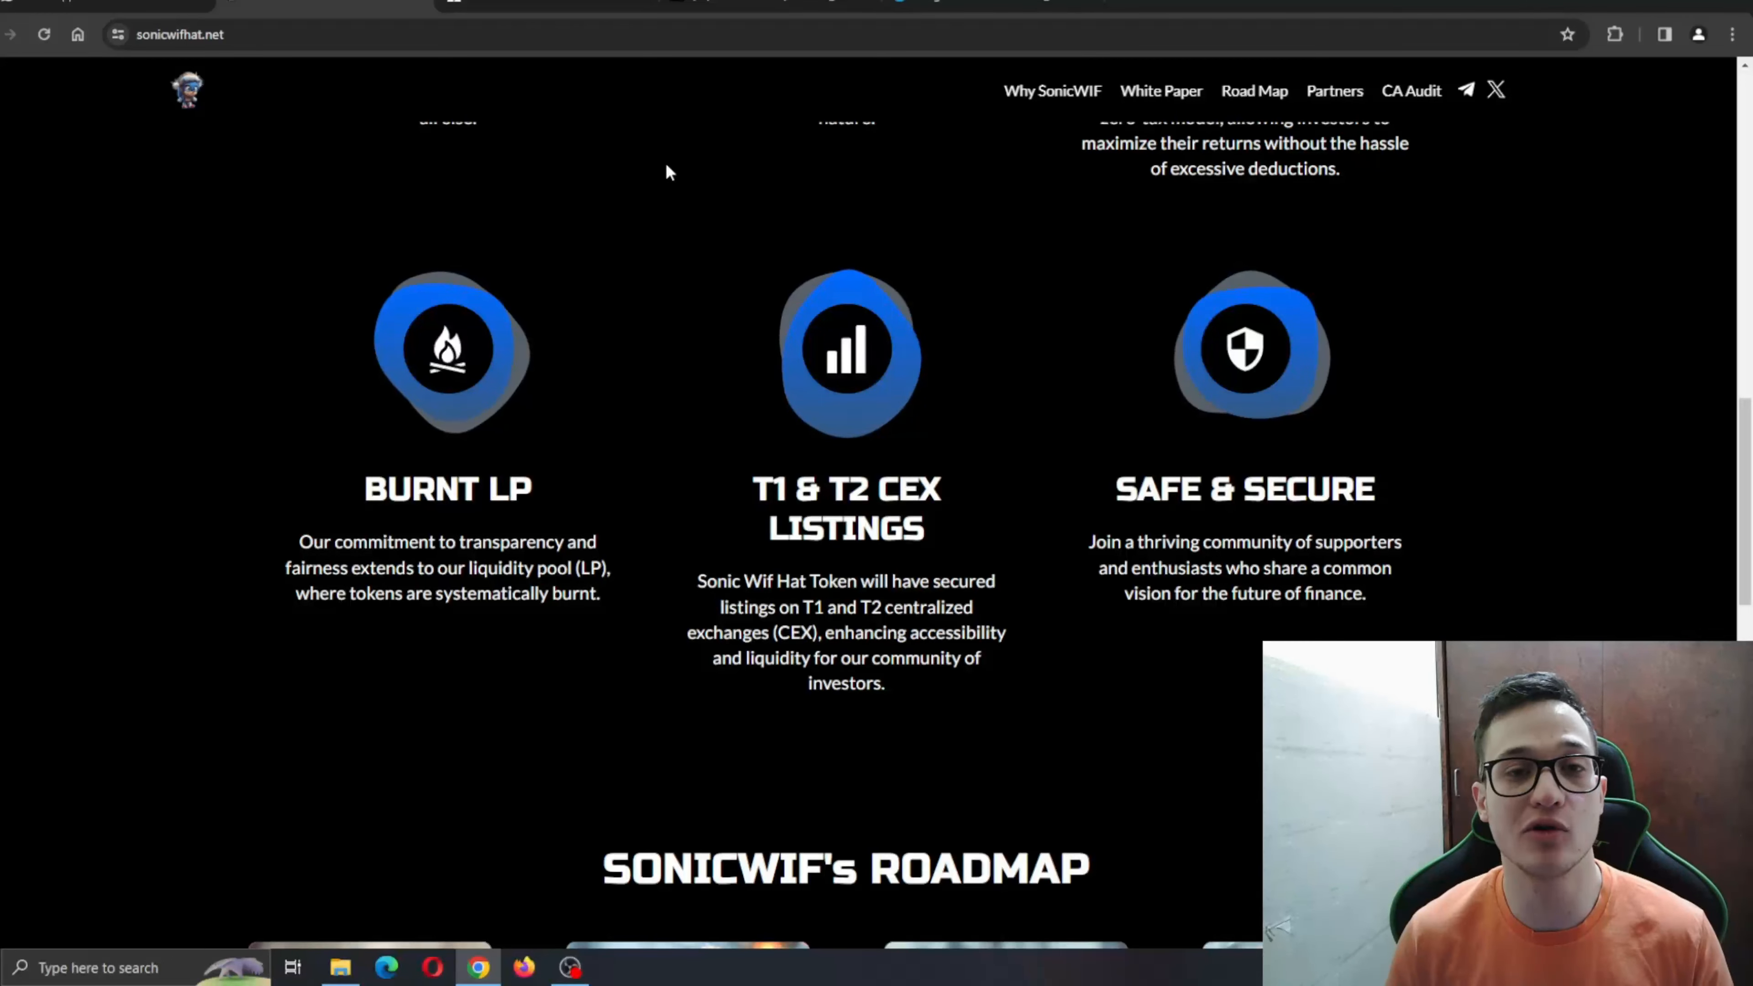
# Scroll to the SONICWIF roadmap showing Phase #1 through Phase #4 milestones
pyautogui.scroll(-3)
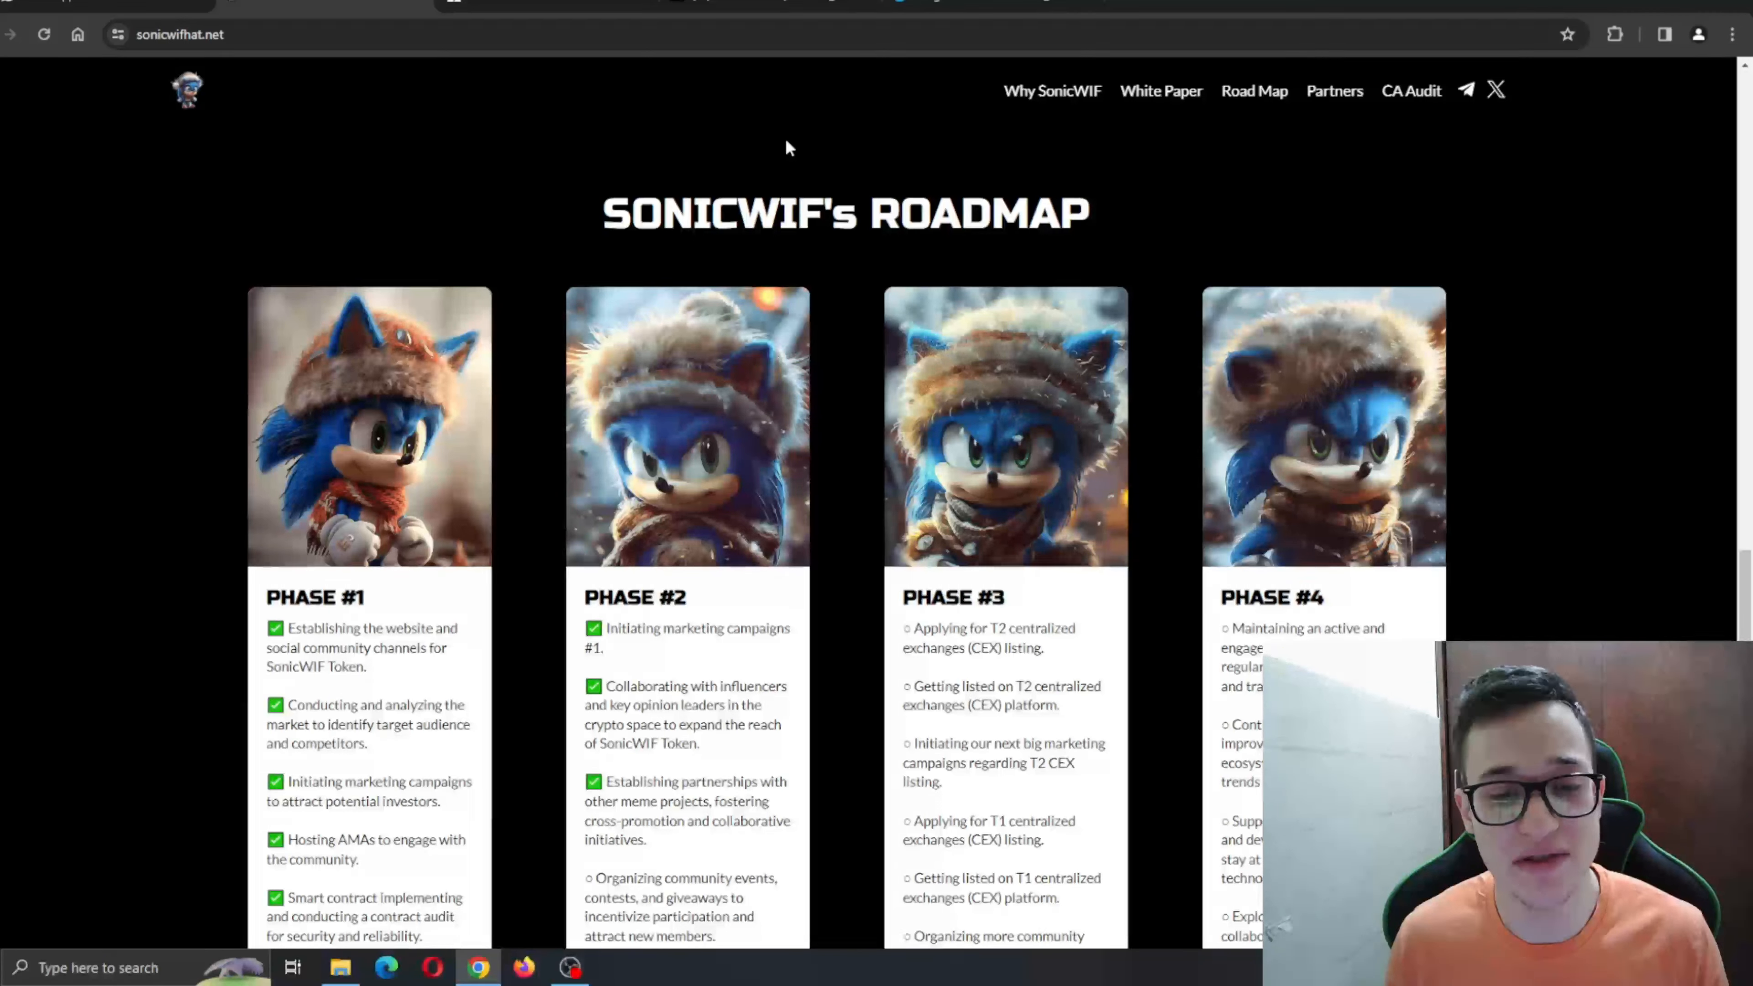
pyautogui.scroll(-3)
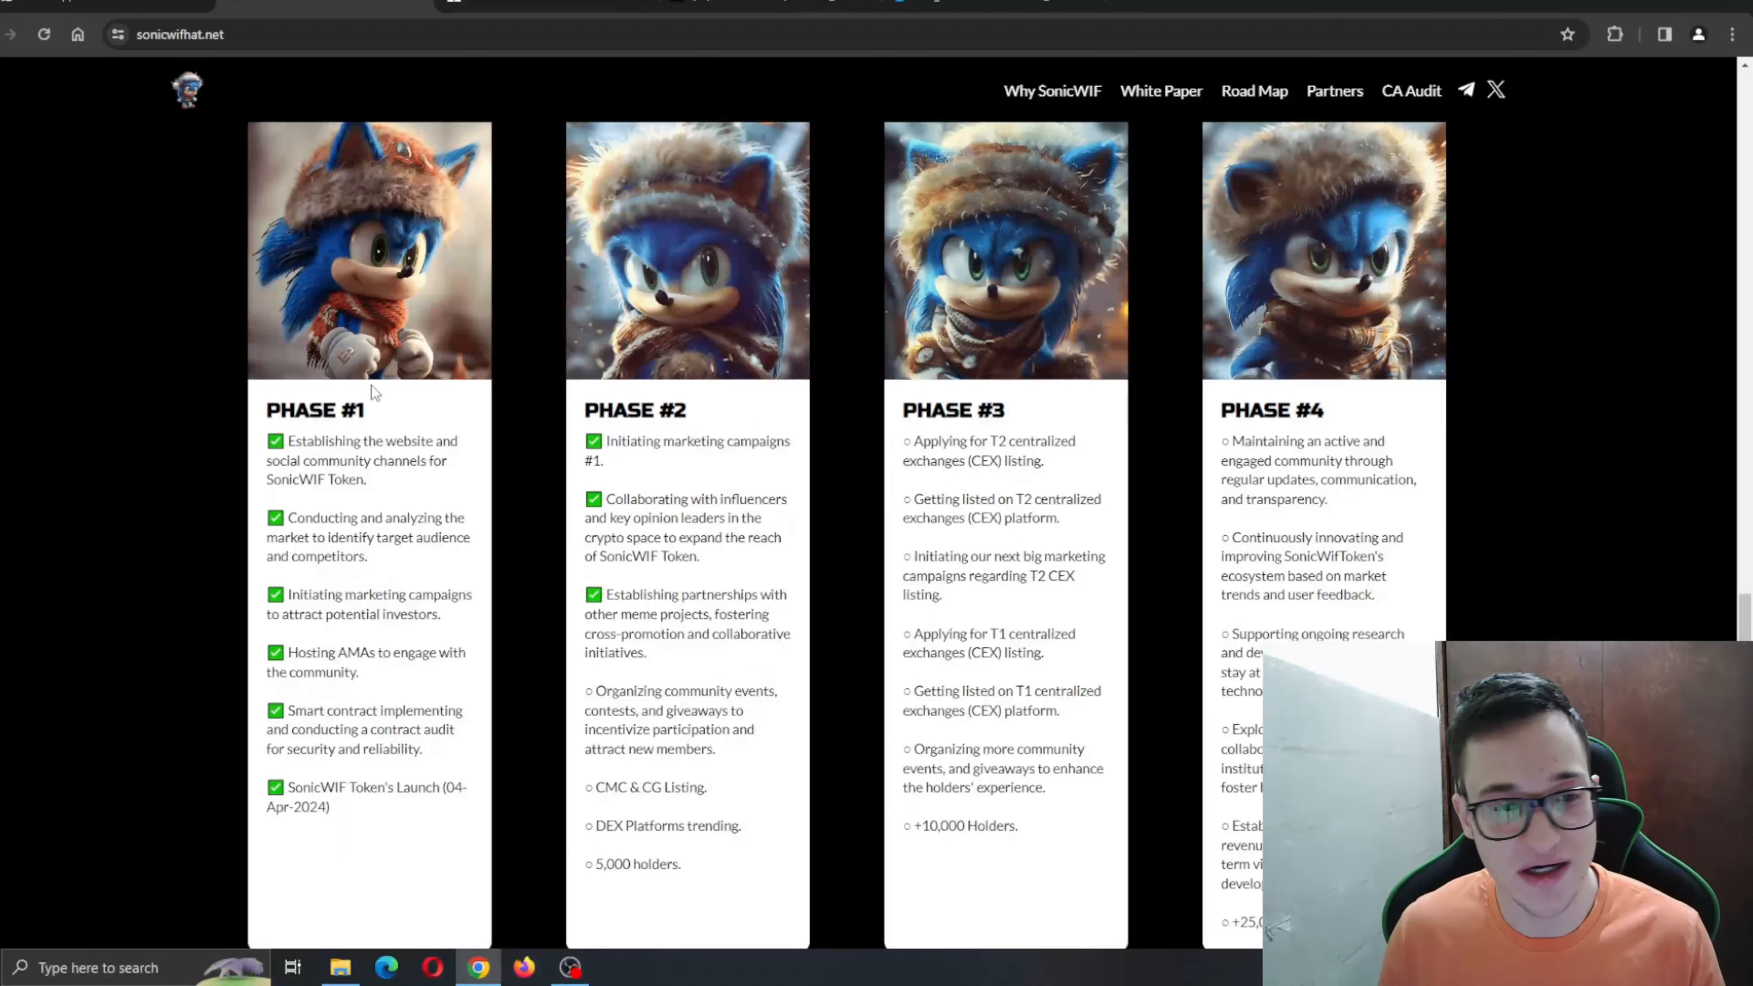
pyautogui.scroll(-3)
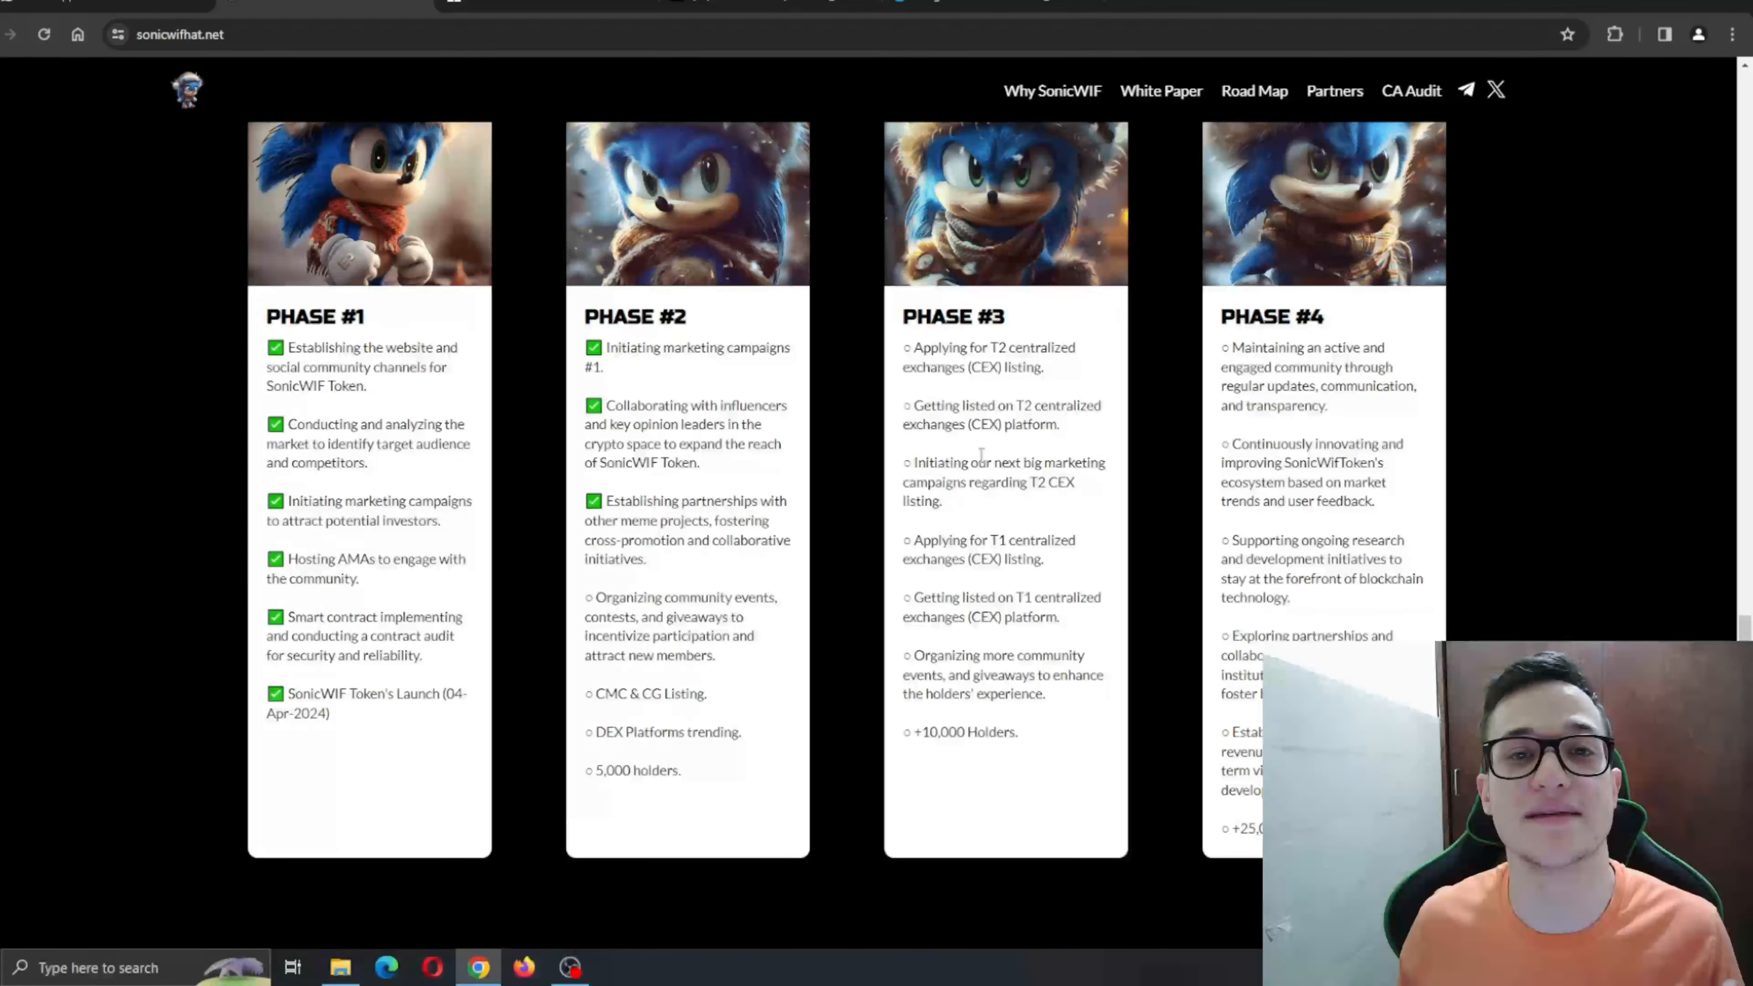
# Scroll to Our Partners: Raydium, Birdeye, DEX Screener, CoinMarketCap, CoinGecko, DEXView
pyautogui.scroll(-3)
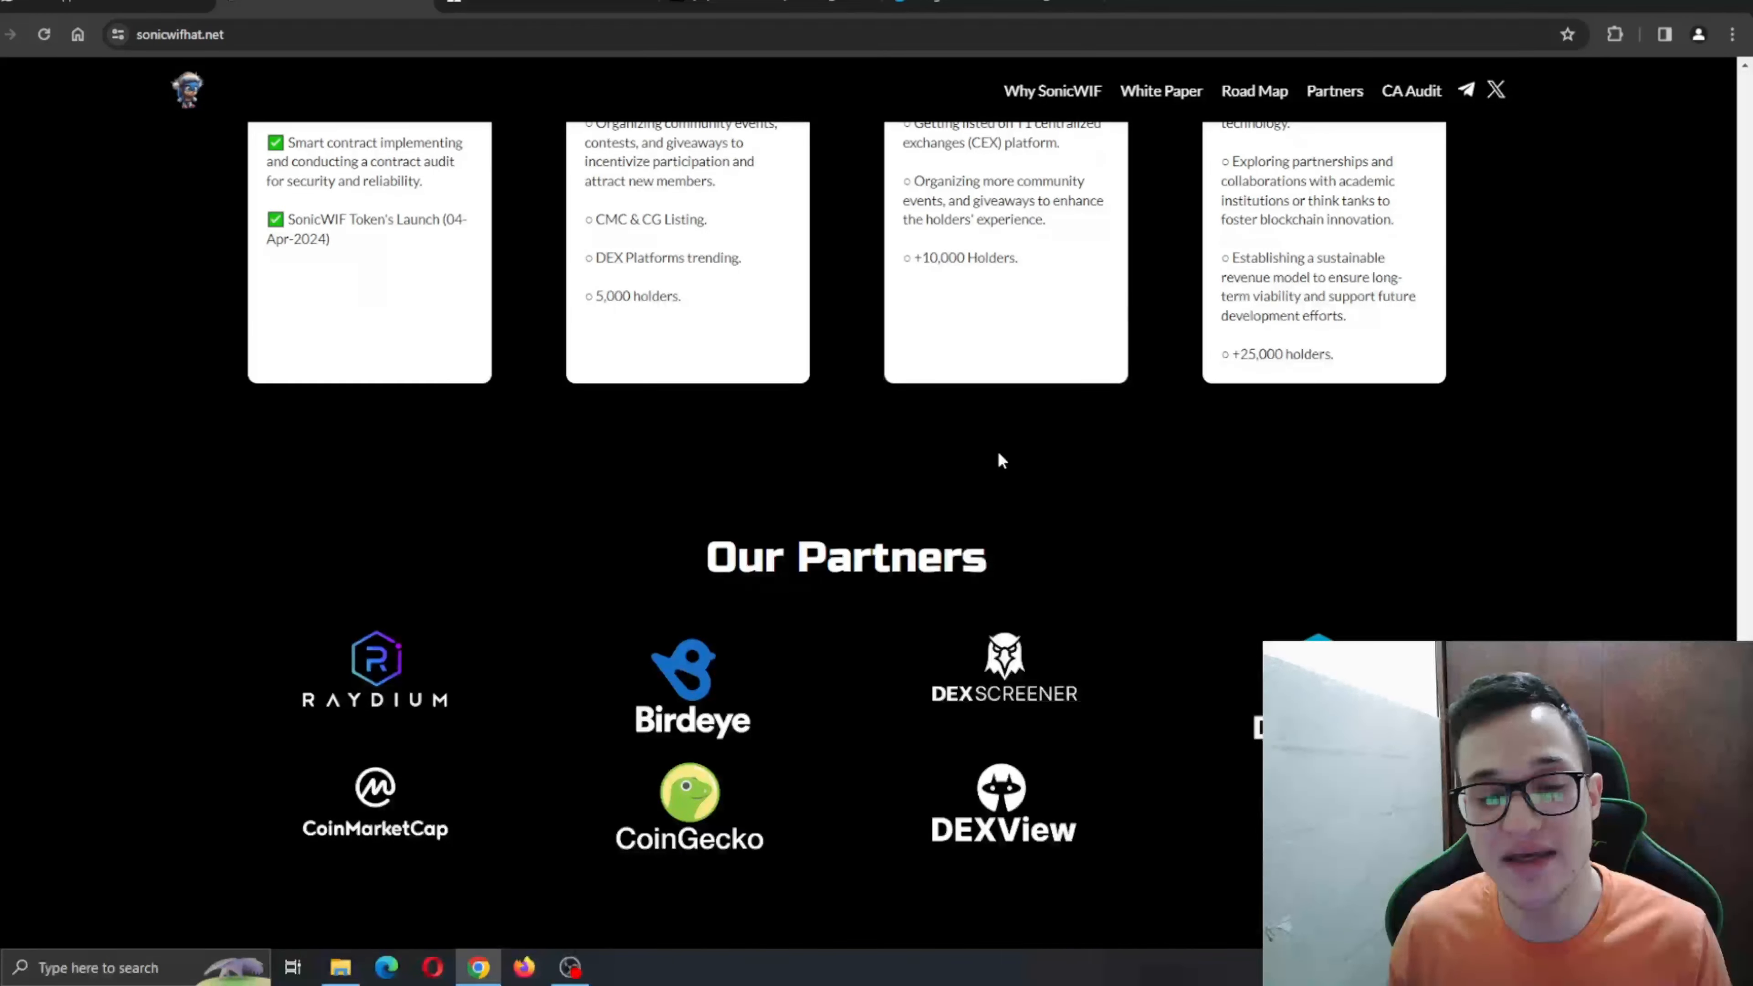
pyautogui.moveTo(1169, 549)
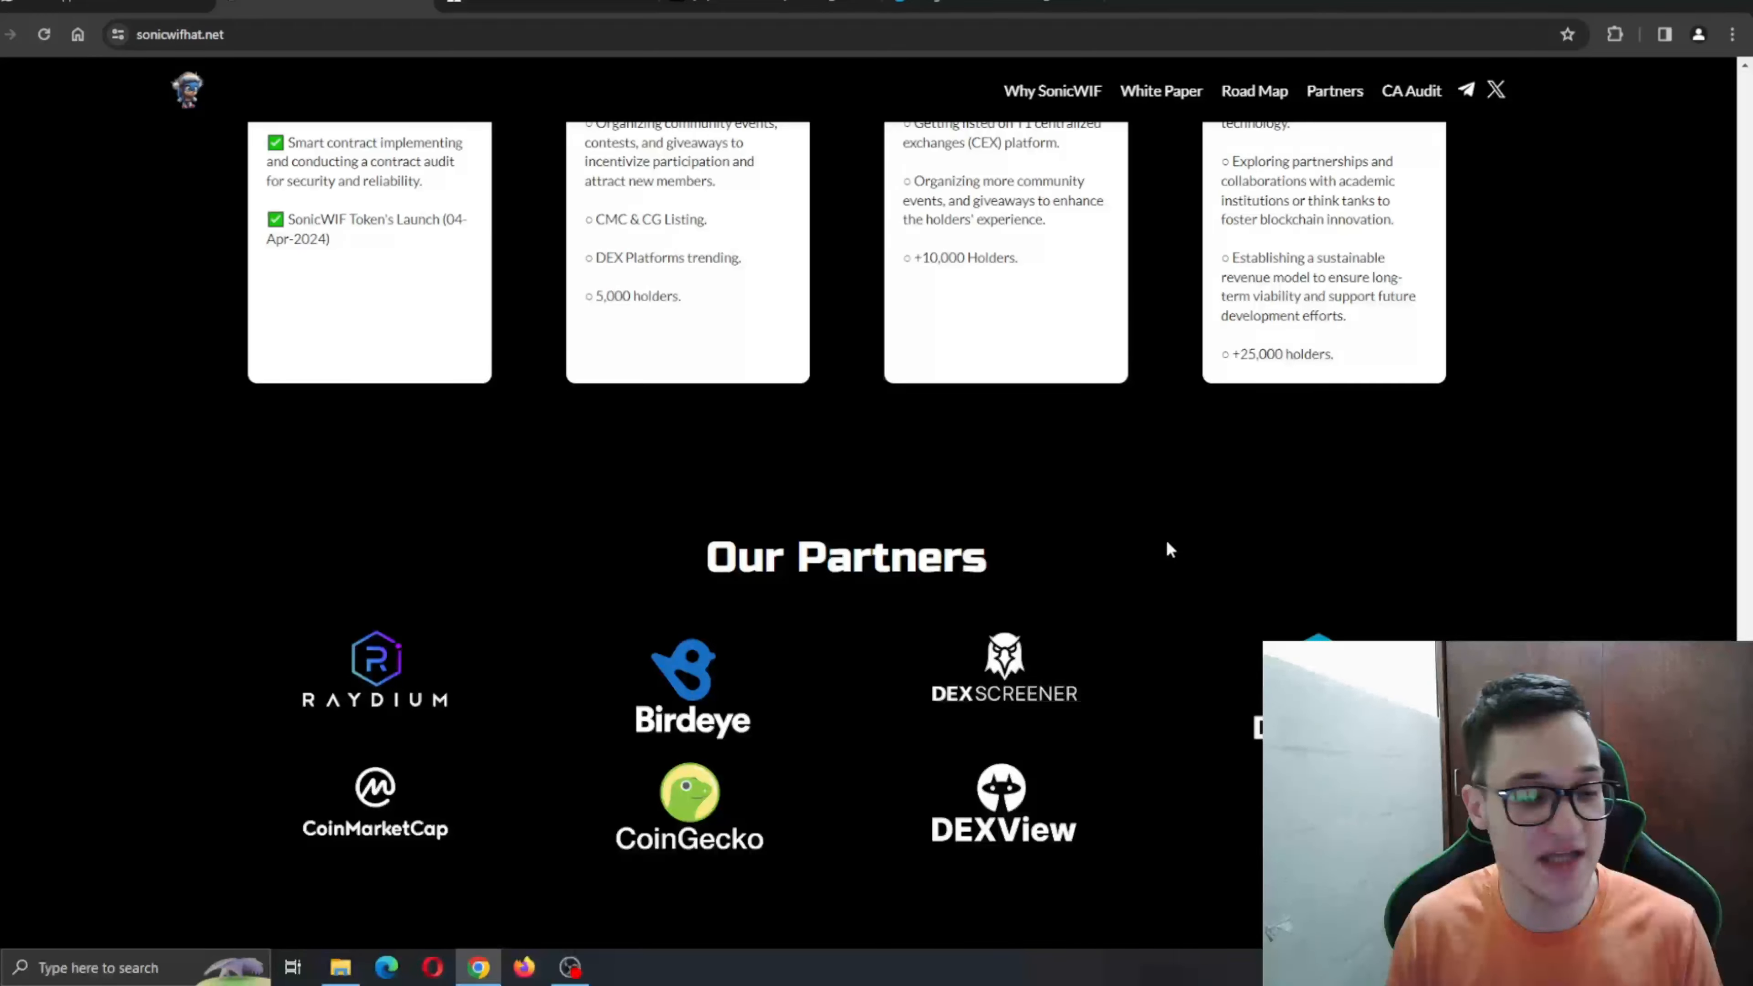
pyautogui.moveTo(1030, 569)
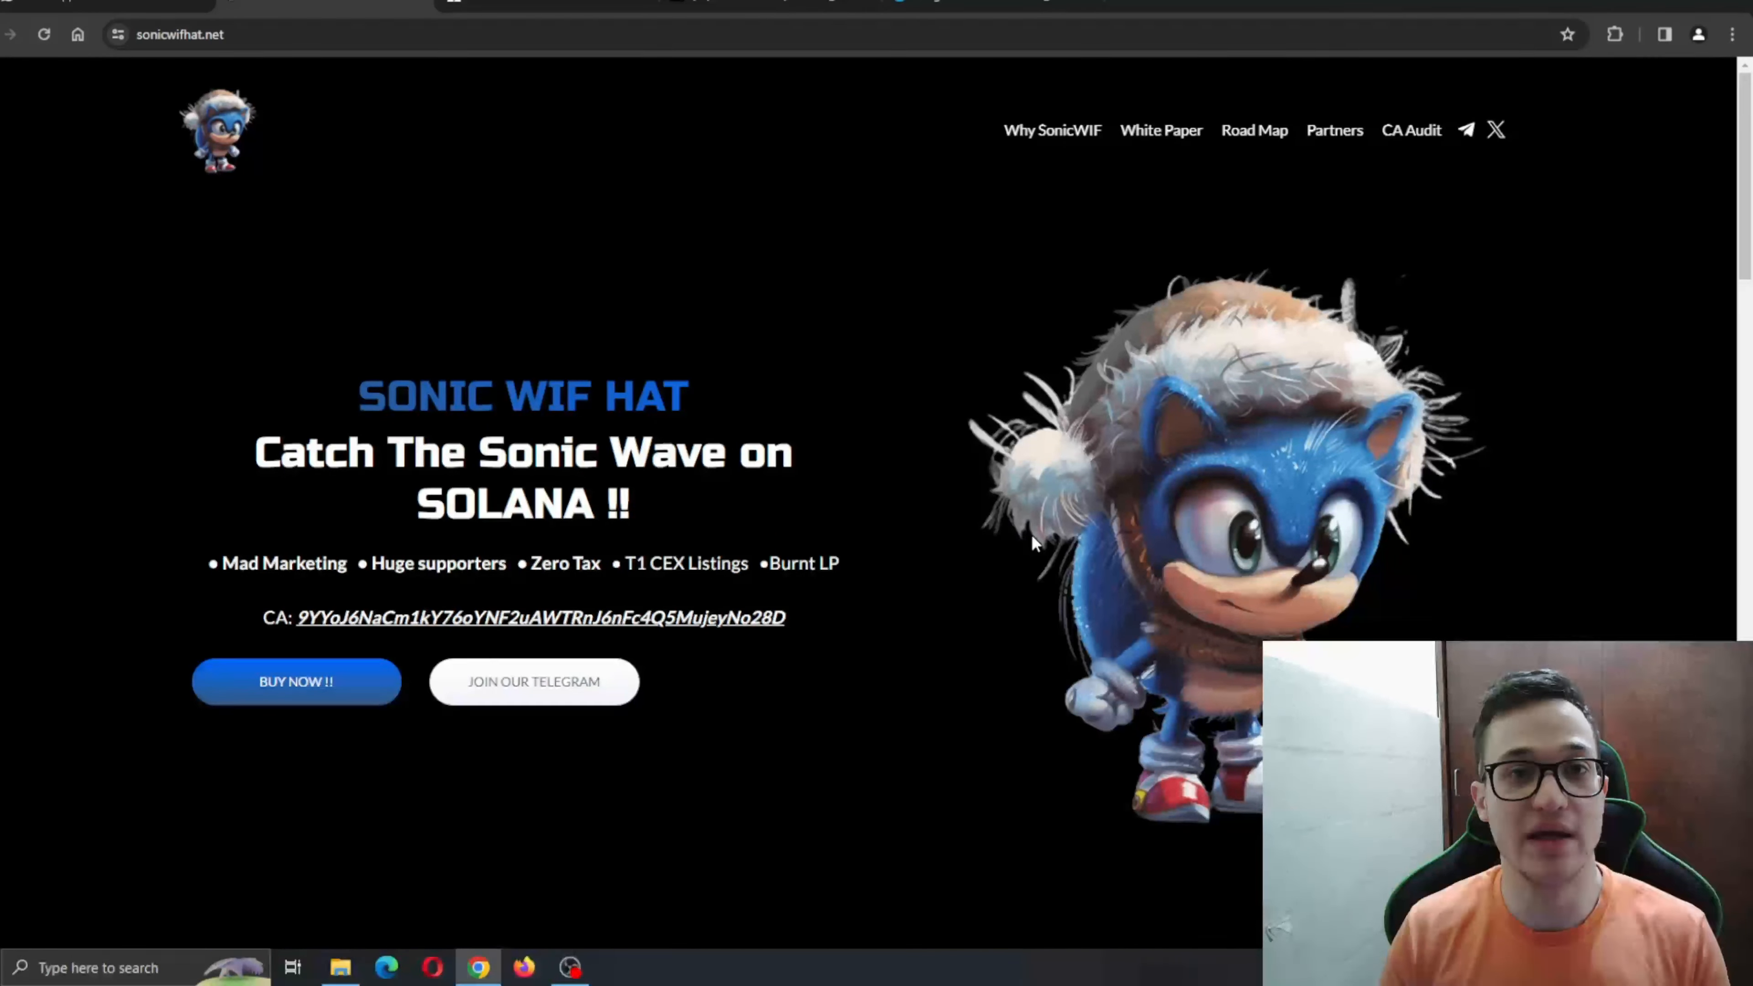
pyautogui.moveTo(1101, 276)
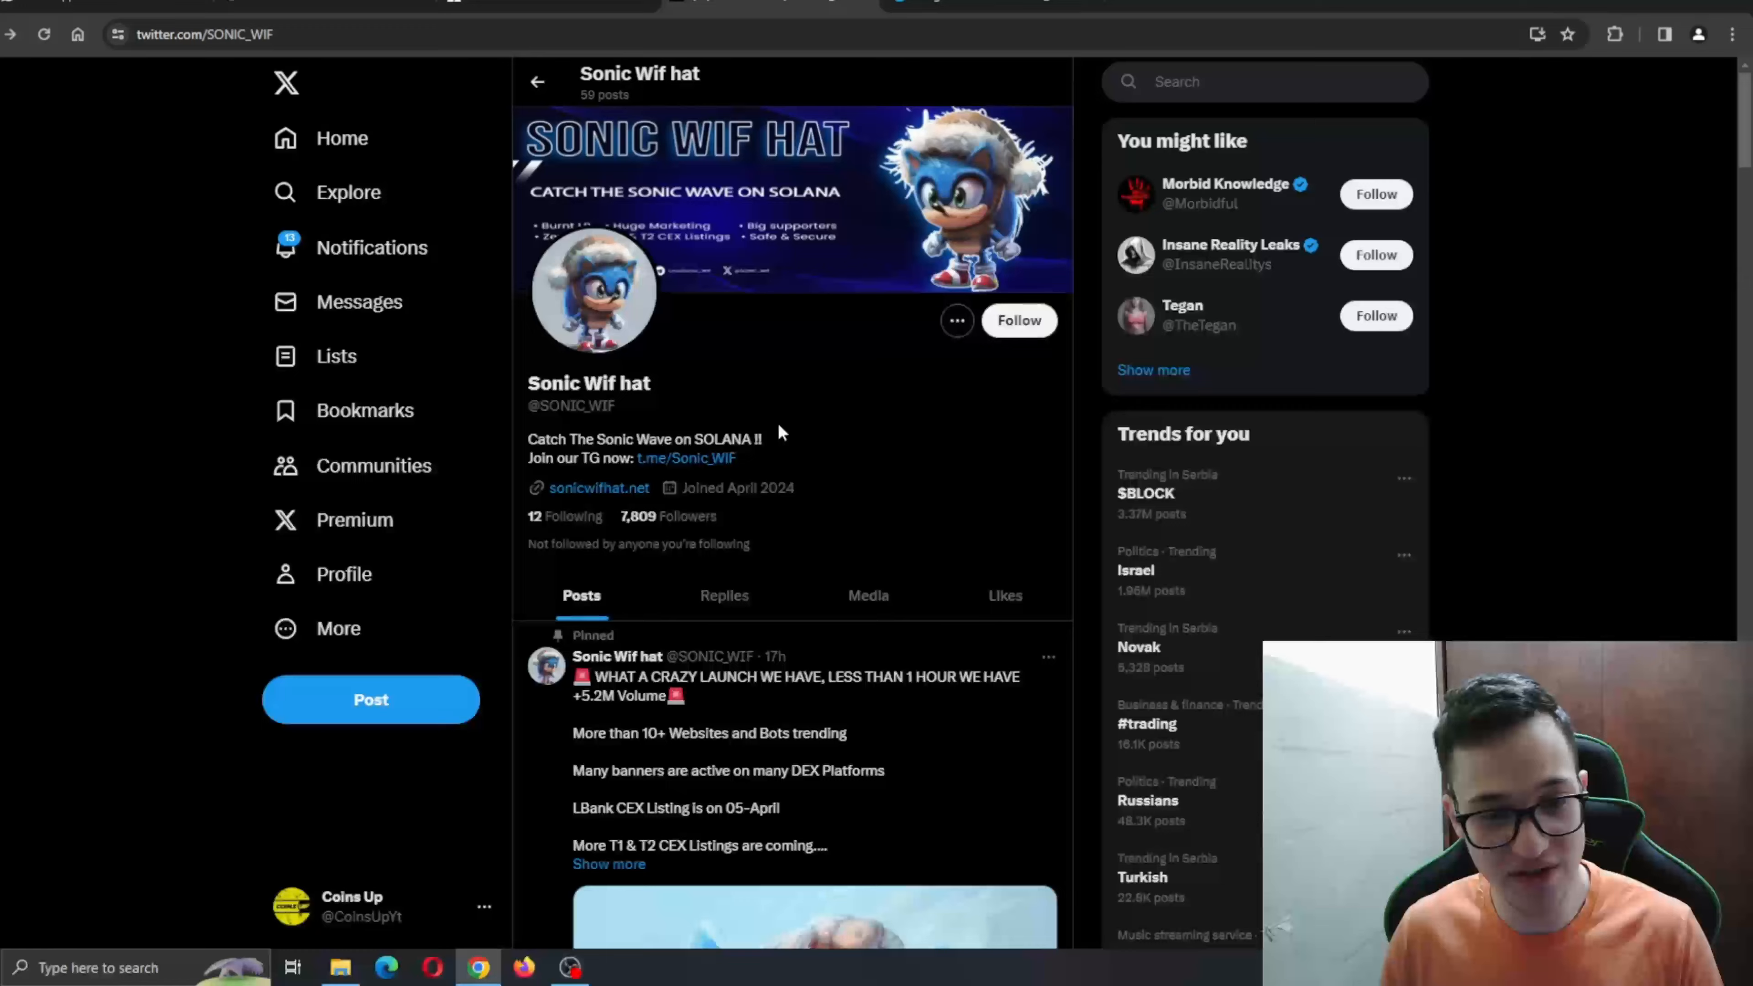
# Scroll through the Sonic Wif hat X feed's pinned launch post and promos, then return to the site
pyautogui.scroll(-3)
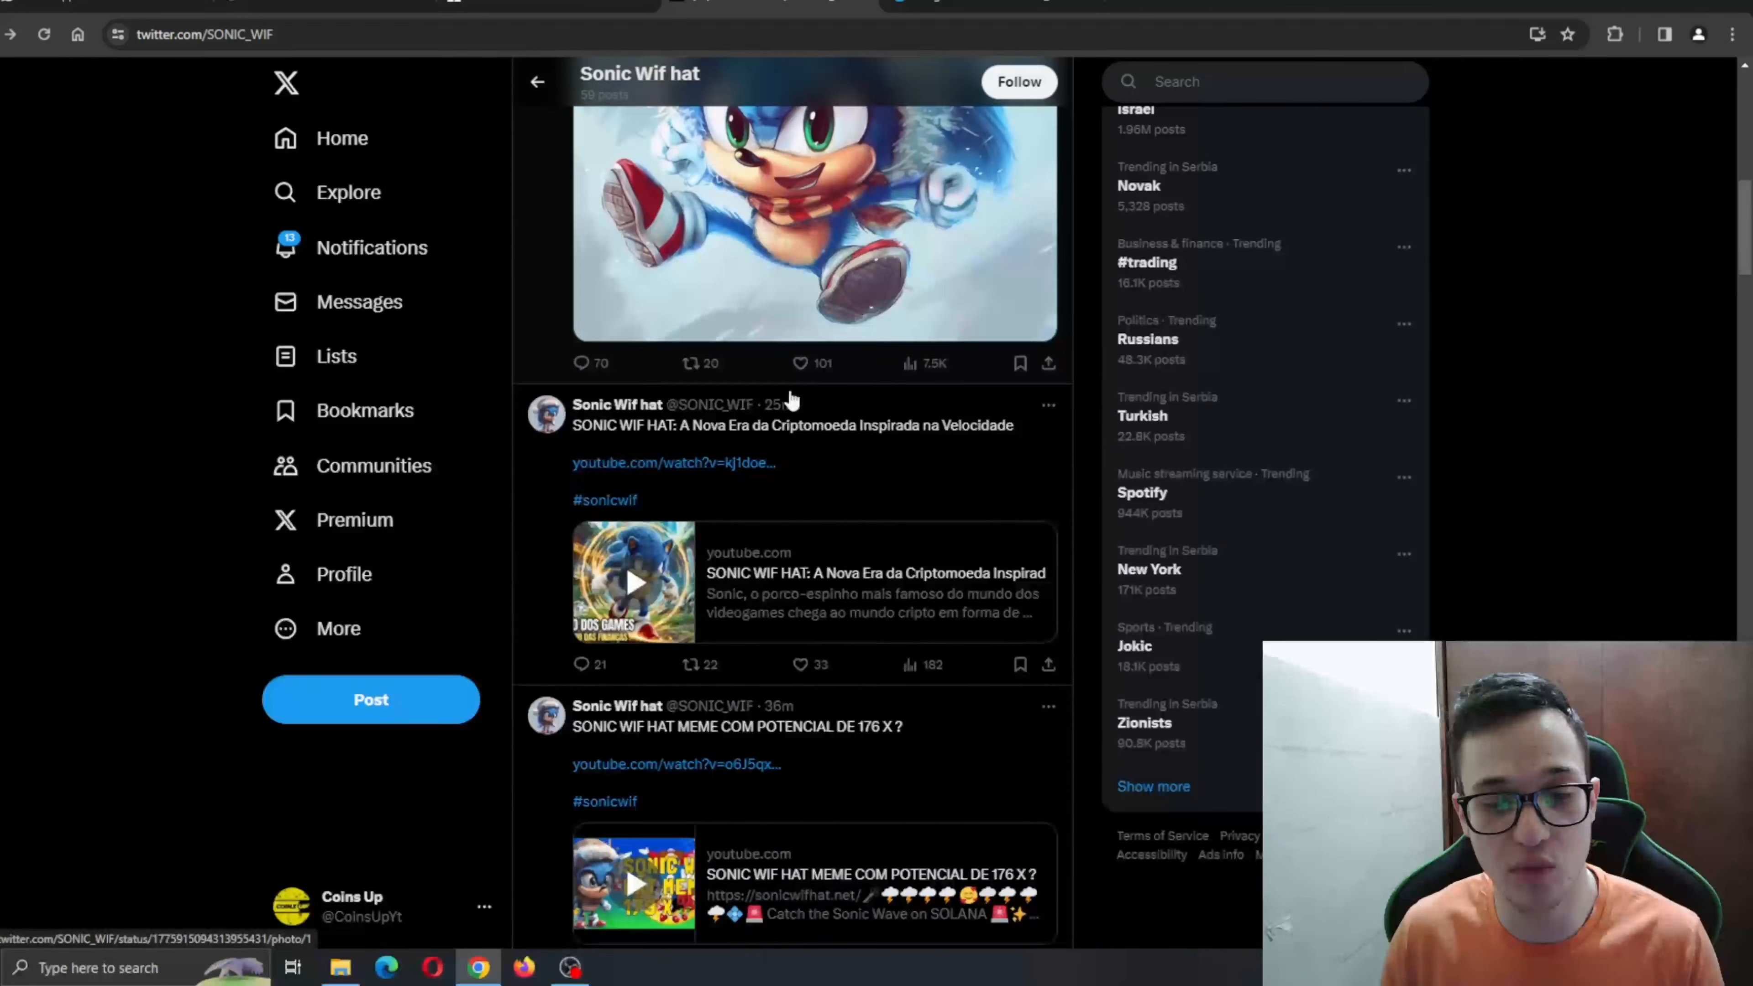
pyautogui.scroll(-3)
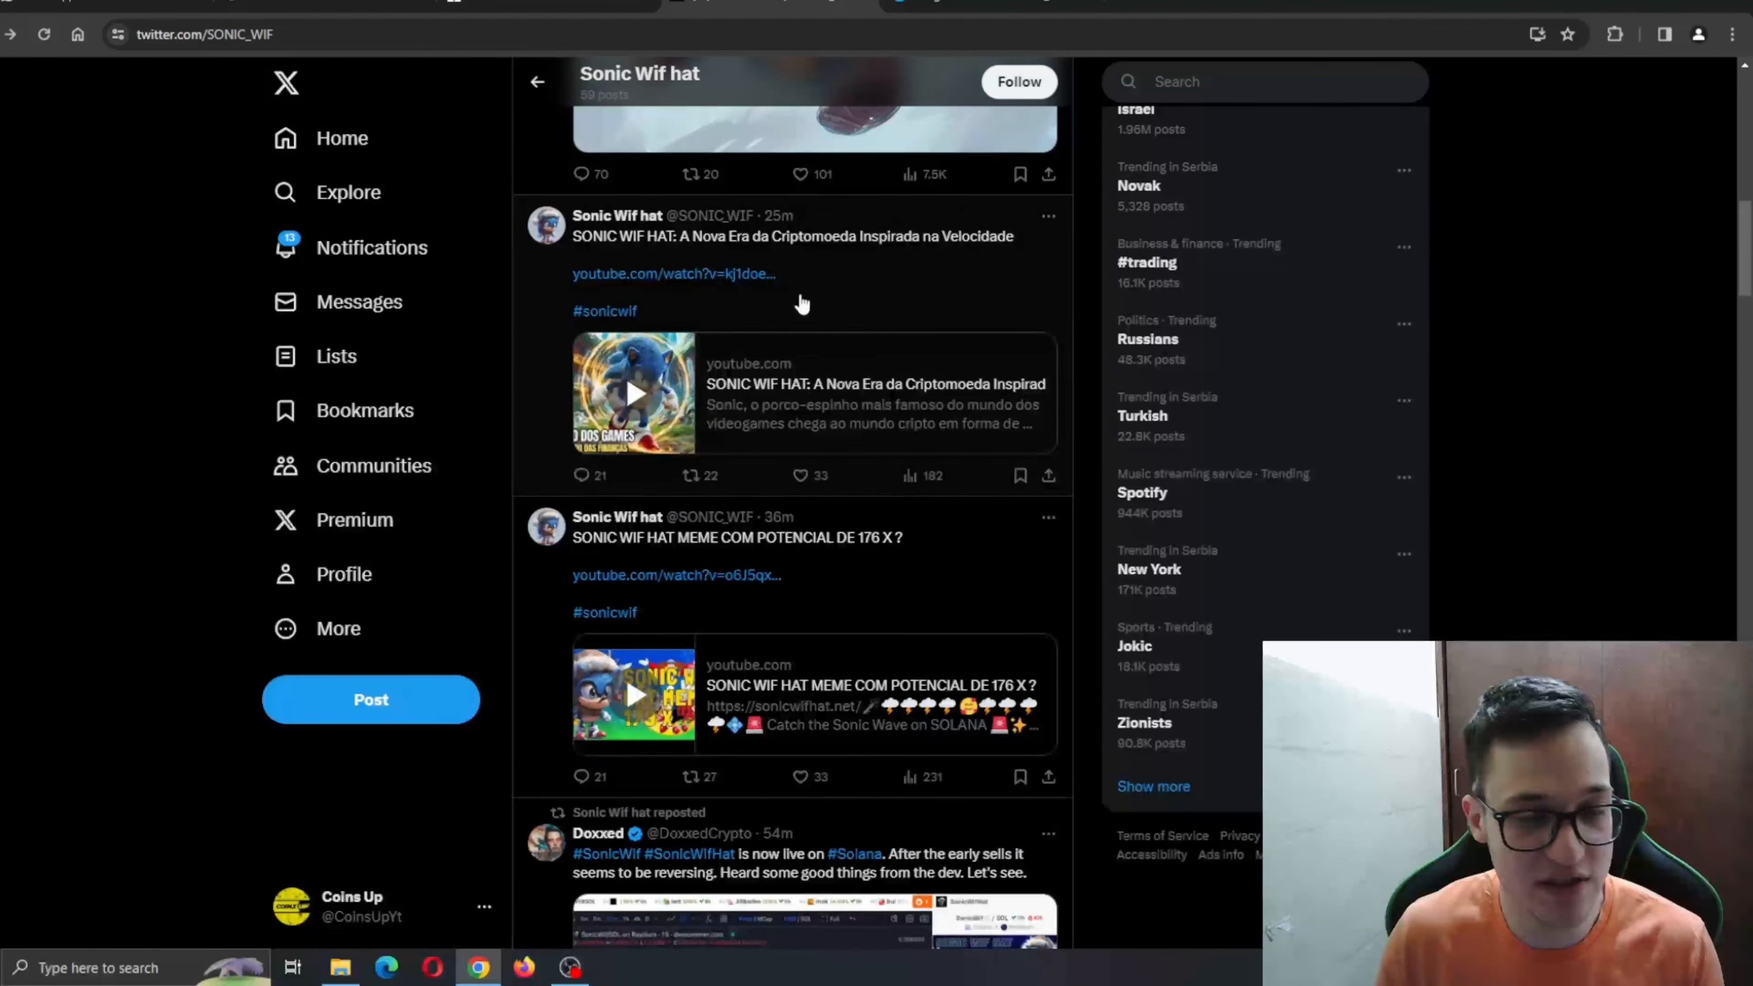
pyautogui.scroll(-3)
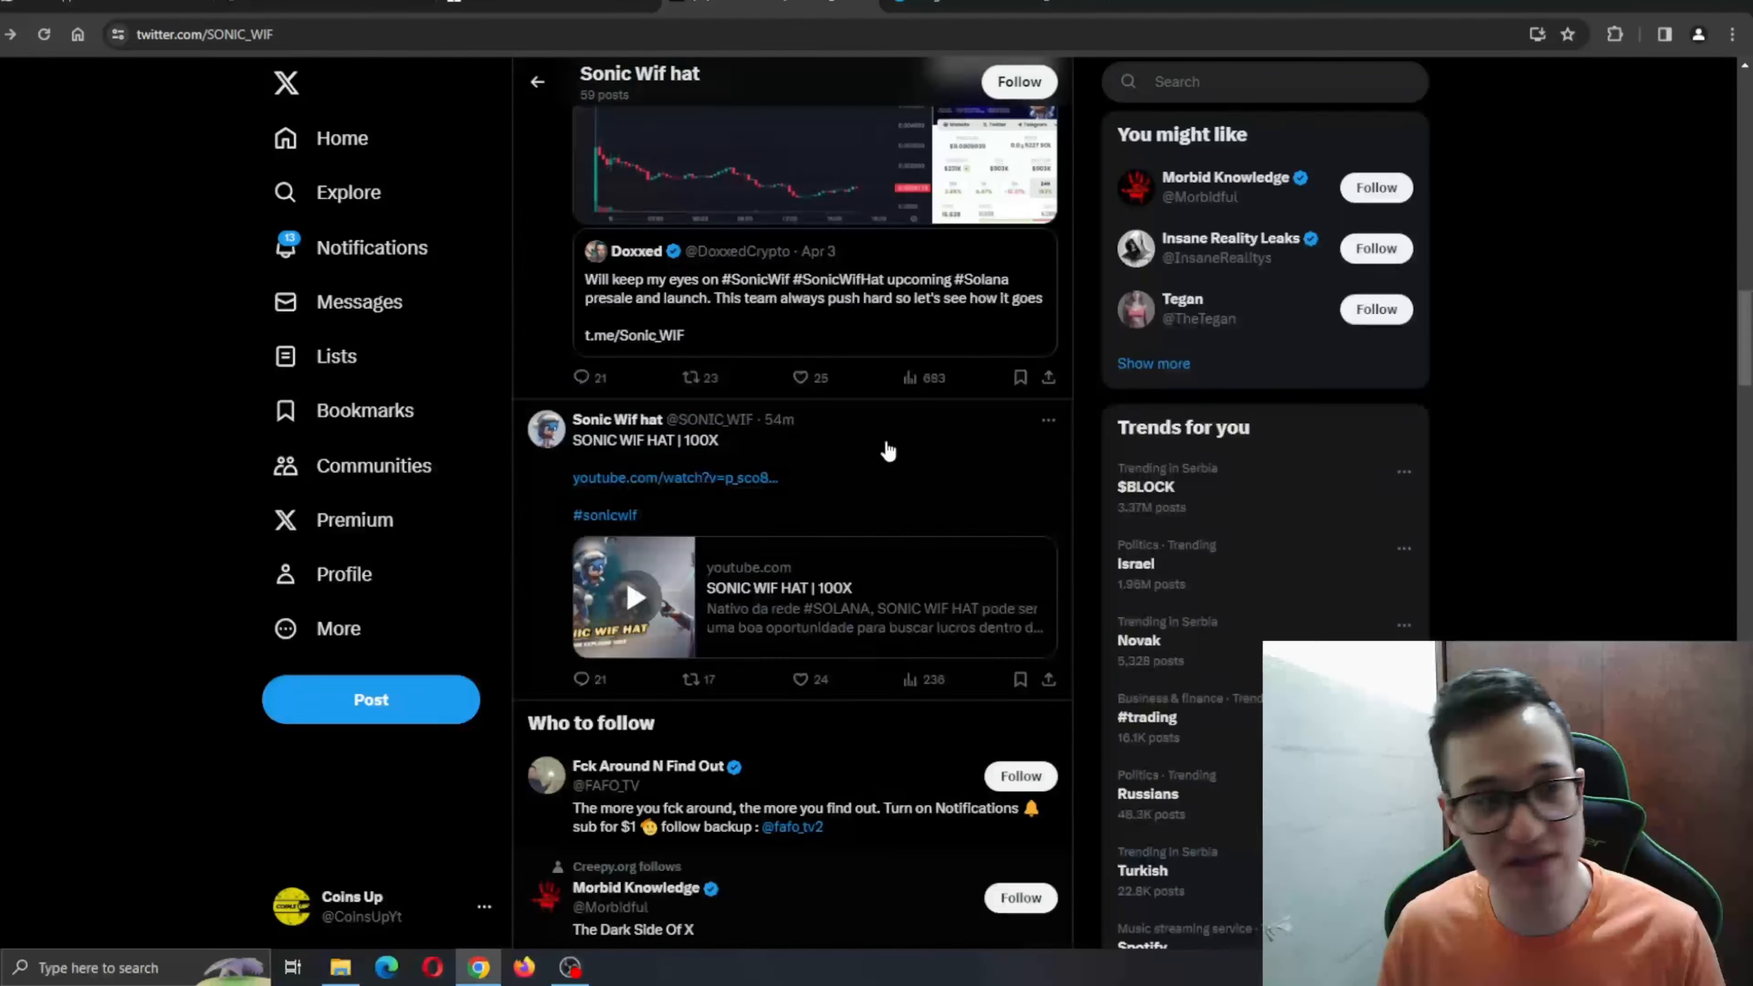
pyautogui.click(633, 335)
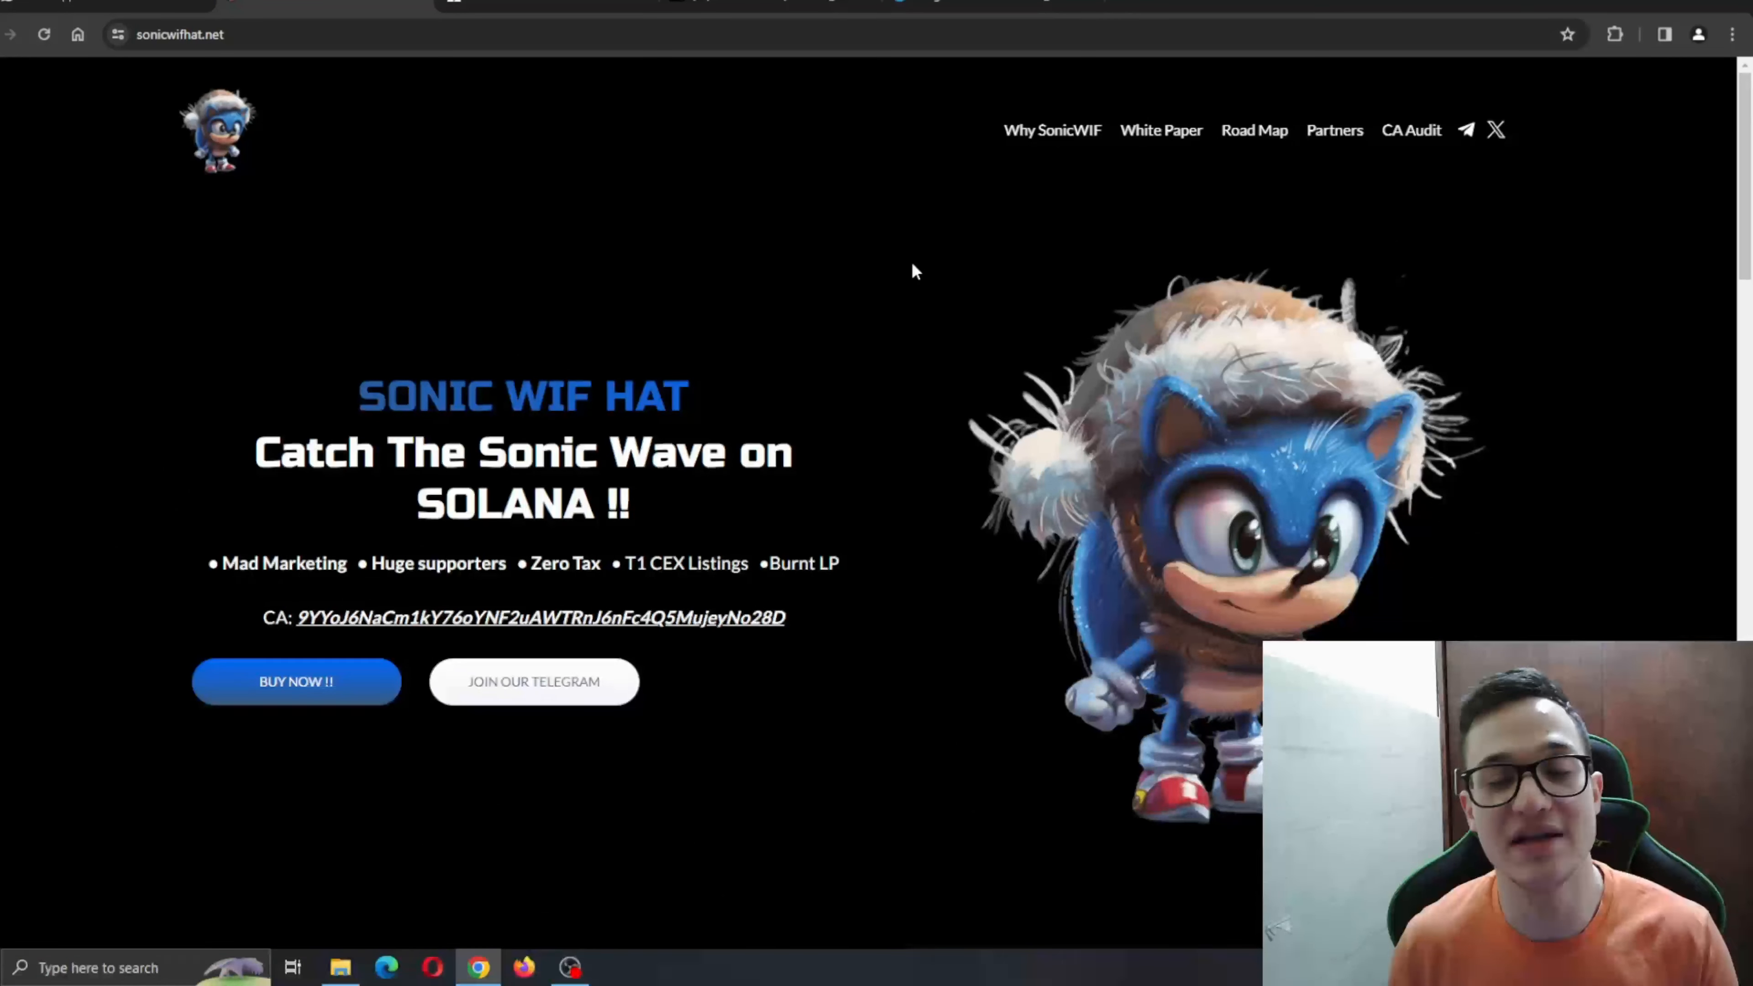
pyautogui.moveTo(567, 223)
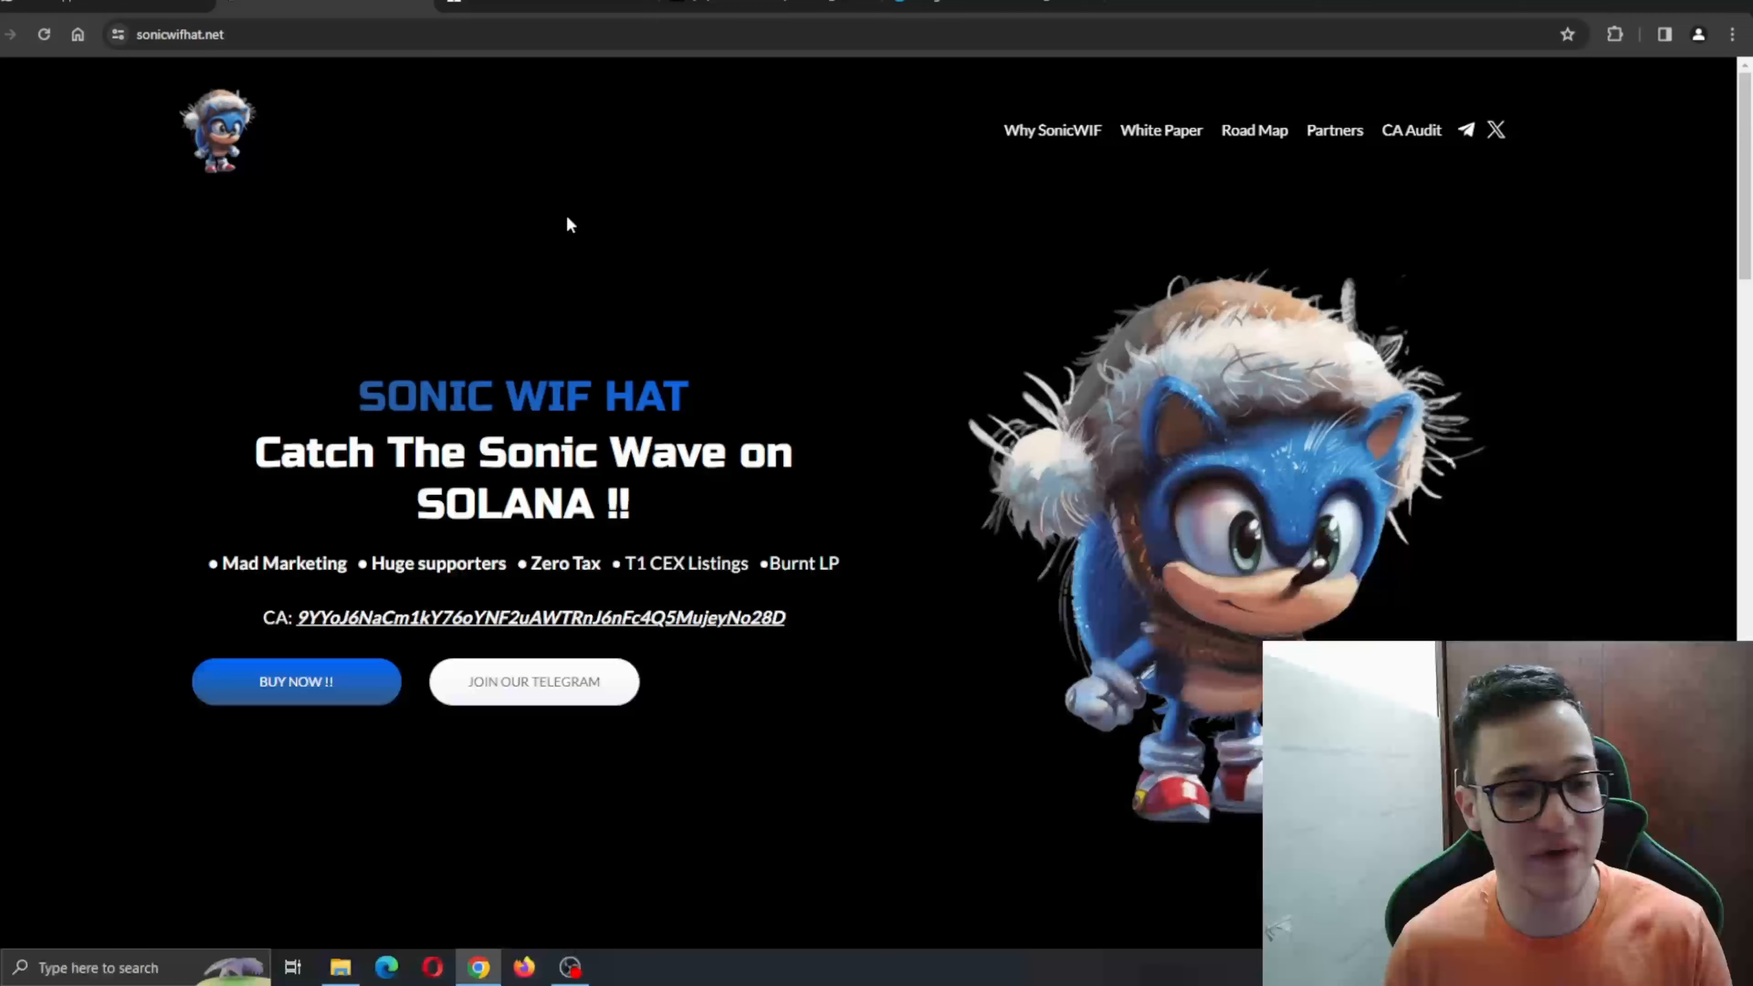